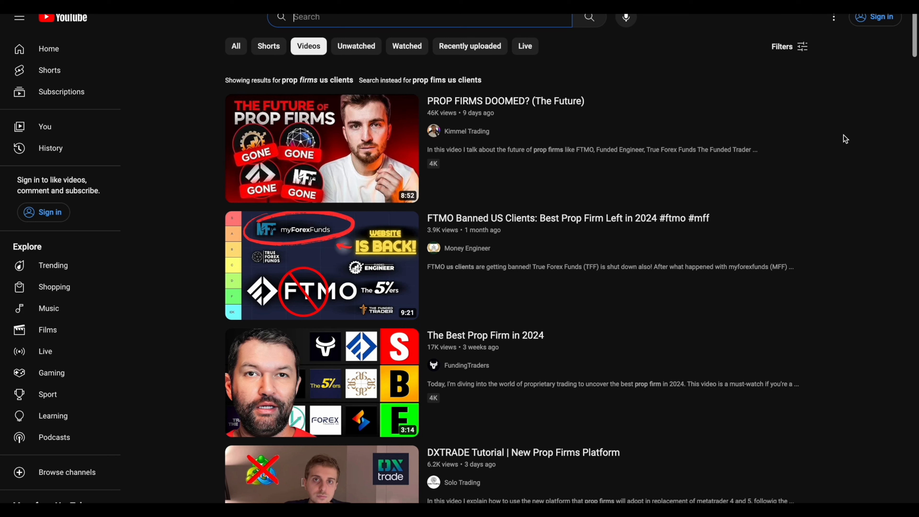
- Scroll the Parabolic VIP group chat down to the member's My Funded FX payout certificate post
scroll(down, 3)
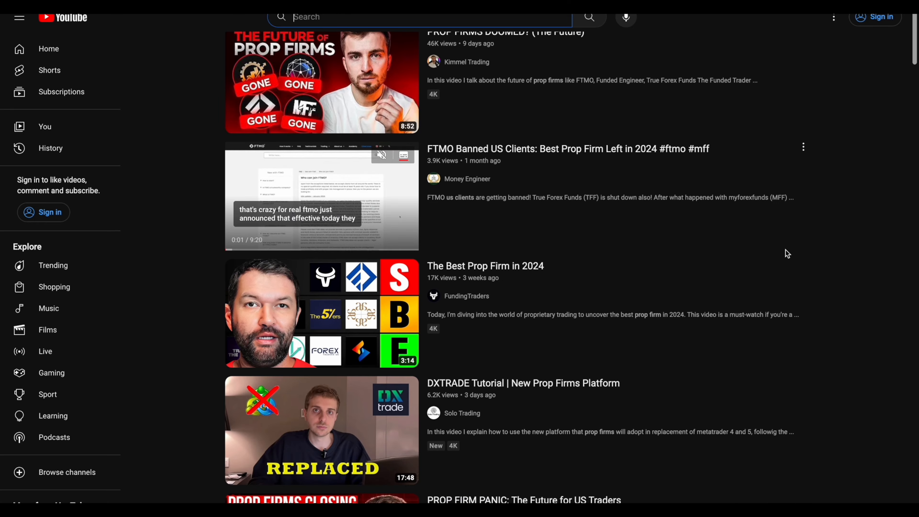
scroll(down, 3)
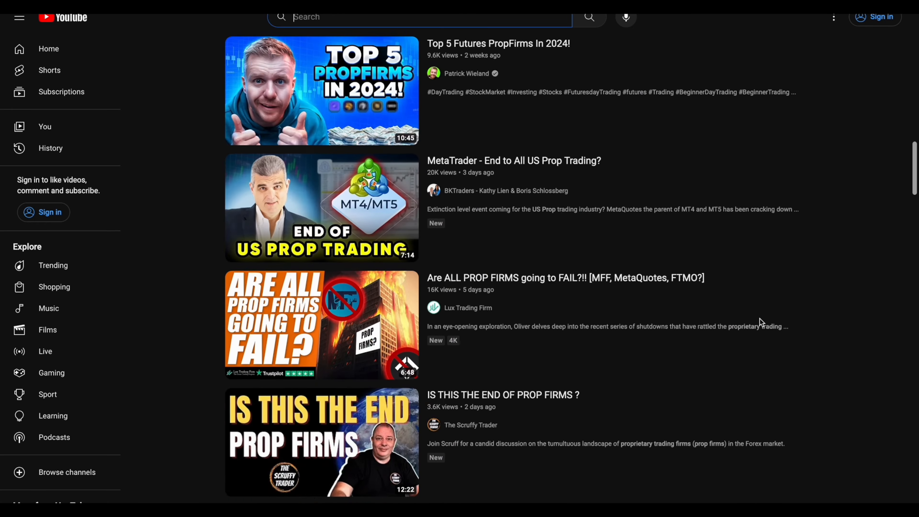
scroll(down, 3)
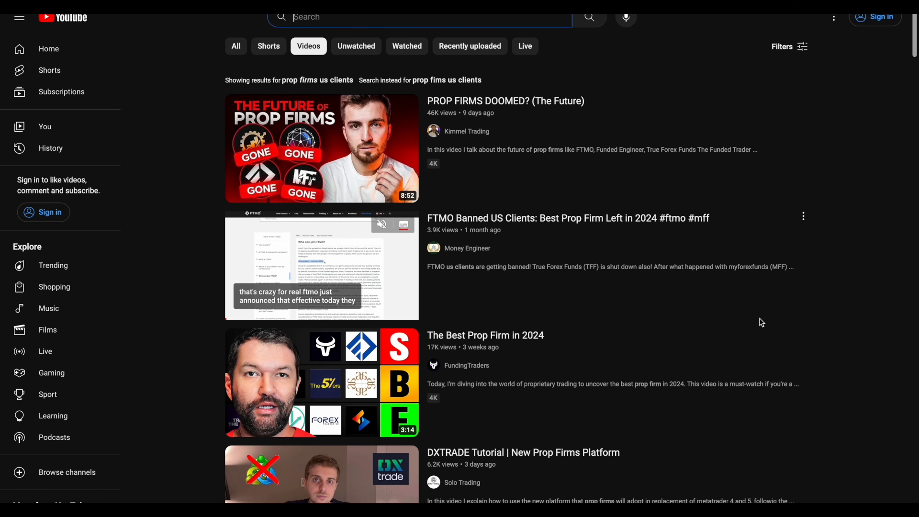
scroll(down, 3)
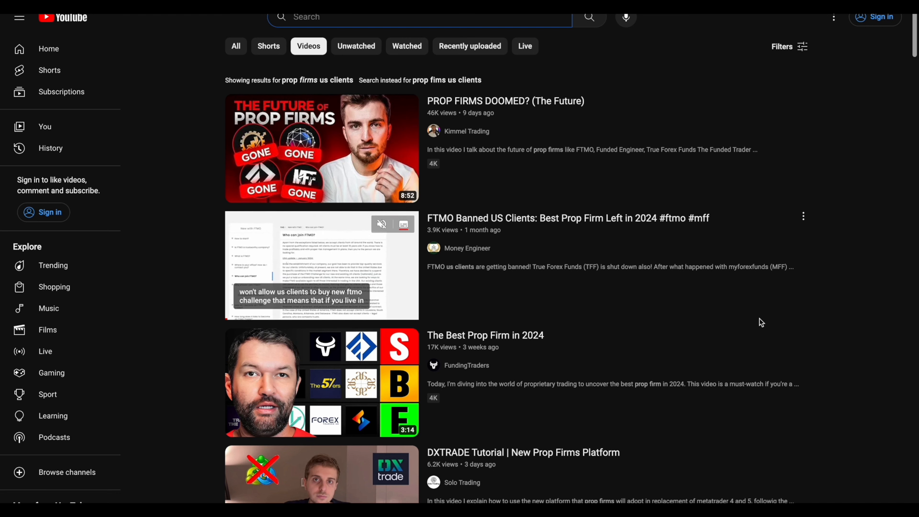
scroll(down, 3)
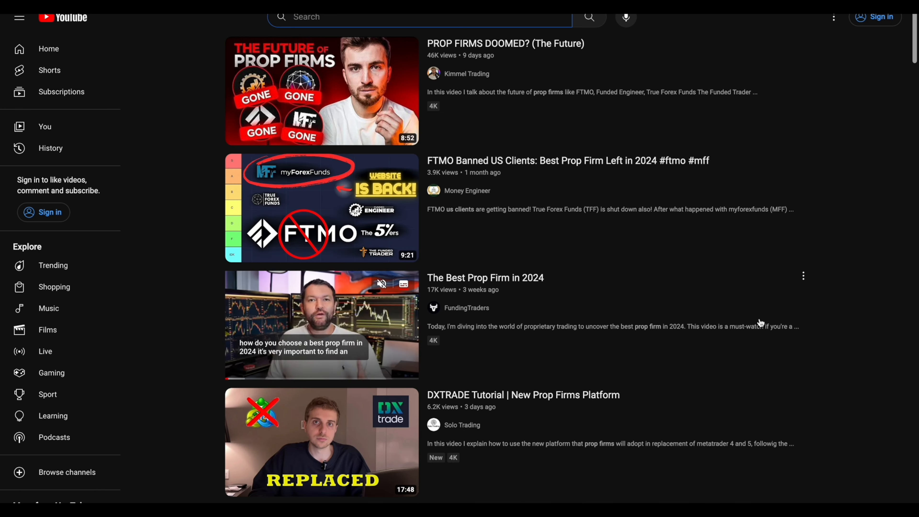
scroll(down, 3)
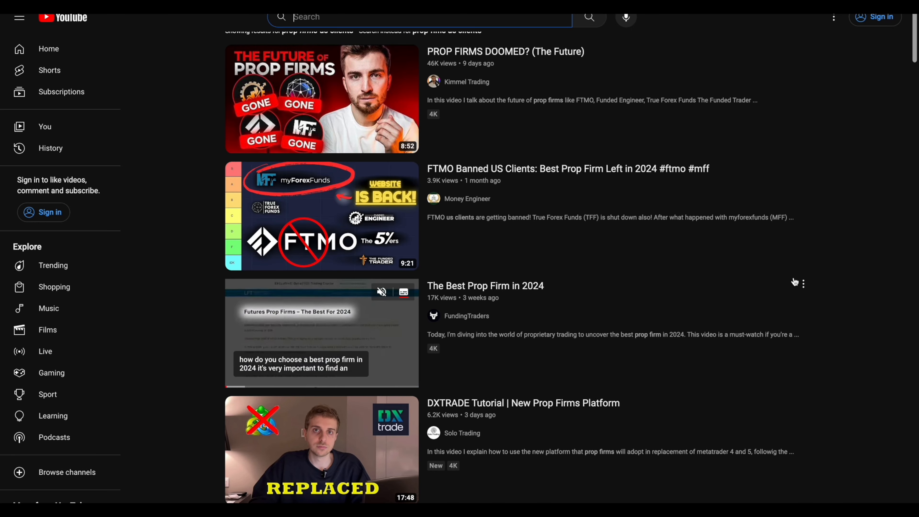
scroll(down, 3)
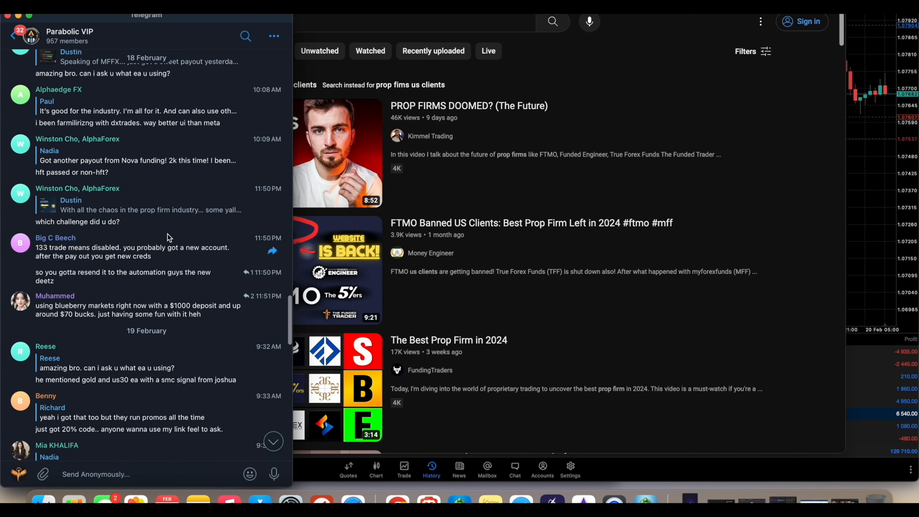
scroll(down, 3)
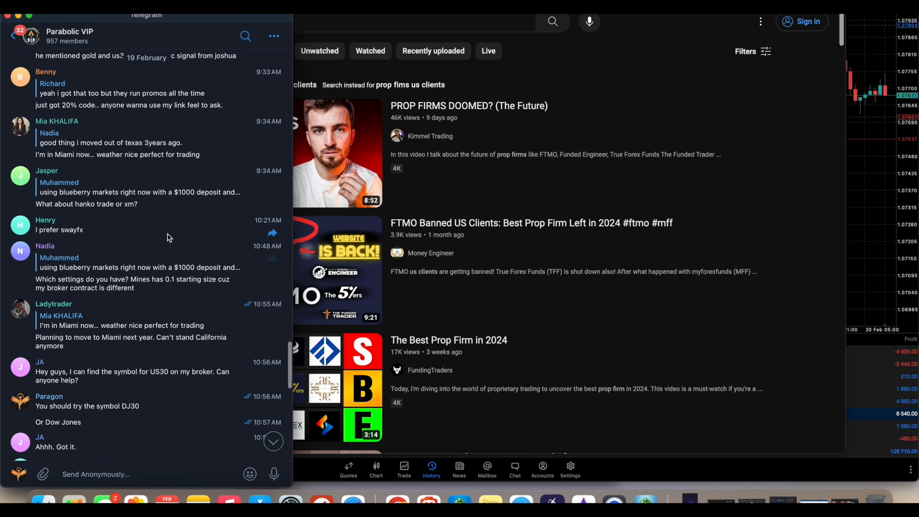
scroll(down, 3)
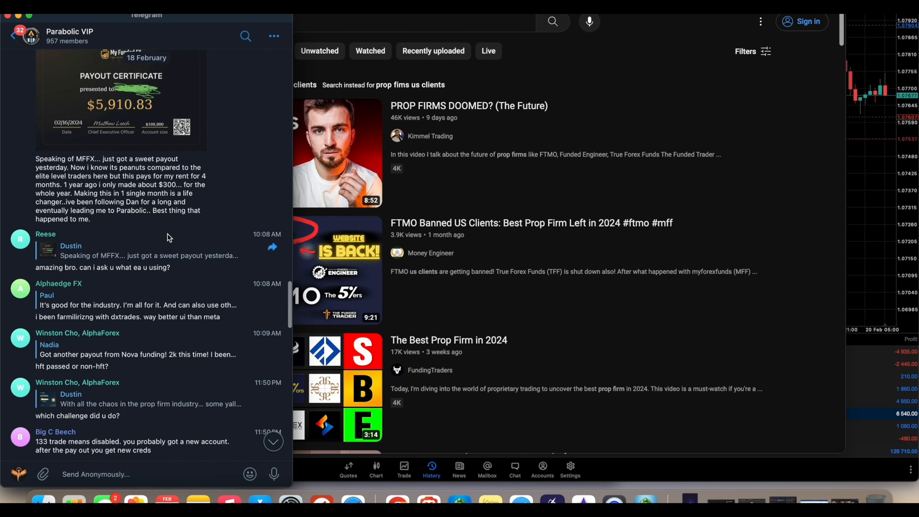
scroll(down, 3)
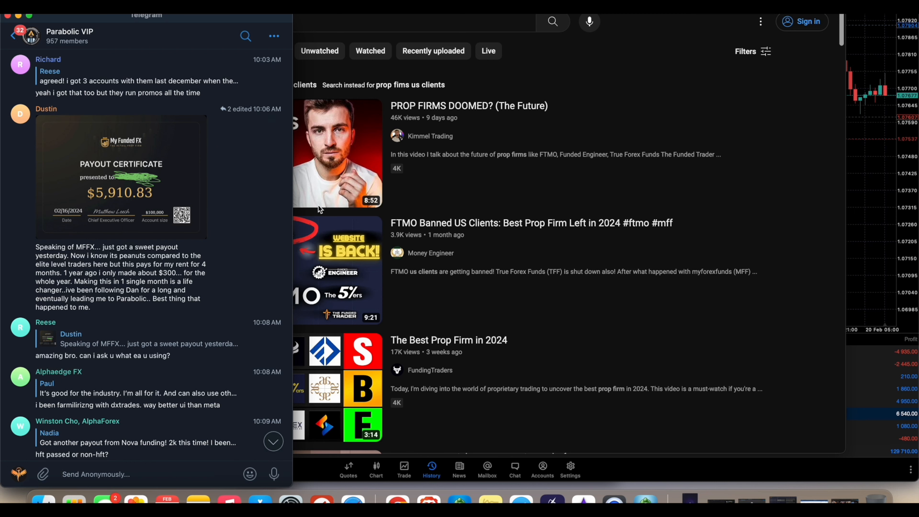
mouse_move(156, 177)
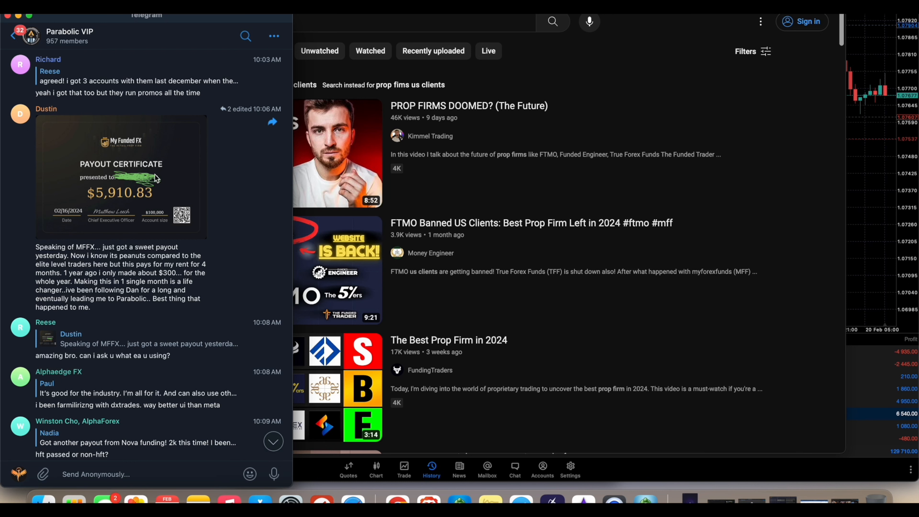
mouse_move(561, 182)
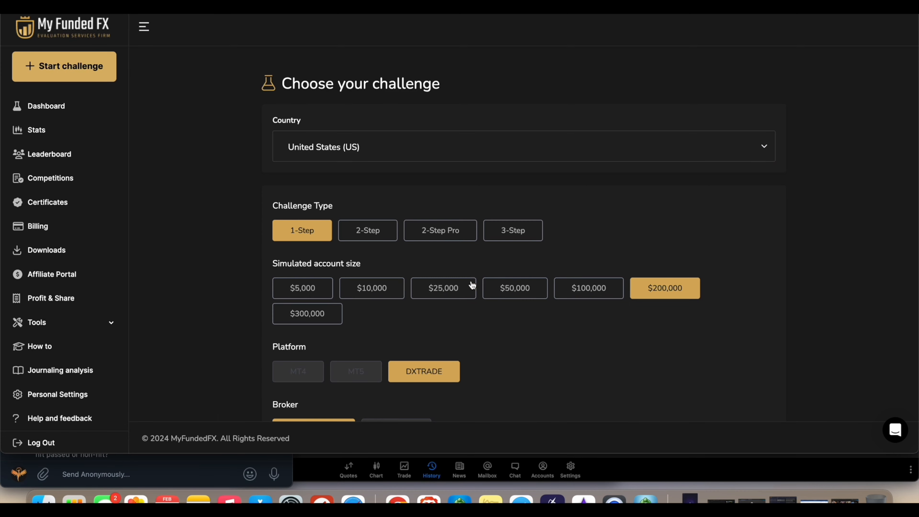
mouse_move(480, 347)
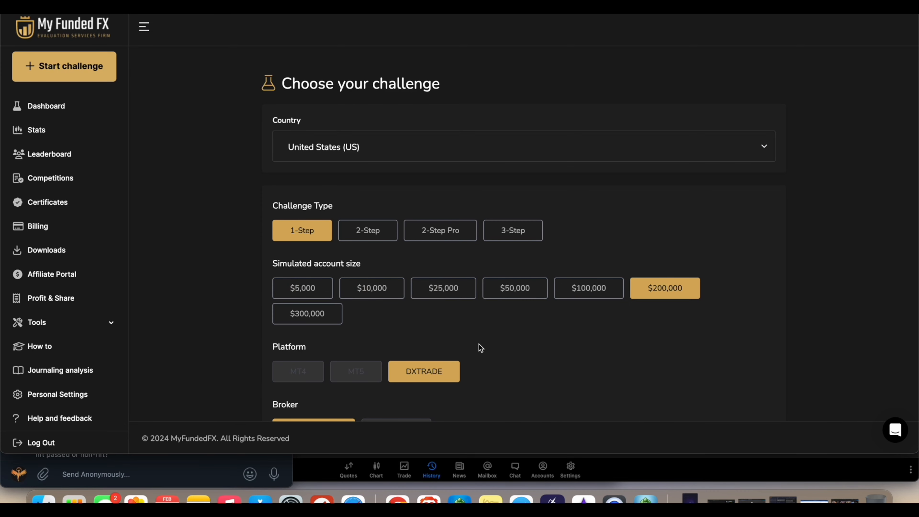
mouse_move(413, 355)
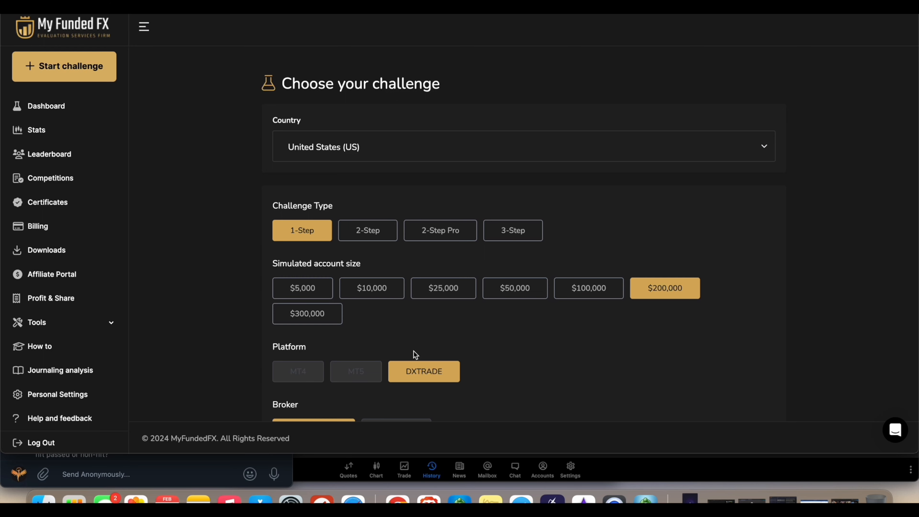
mouse_move(416, 334)
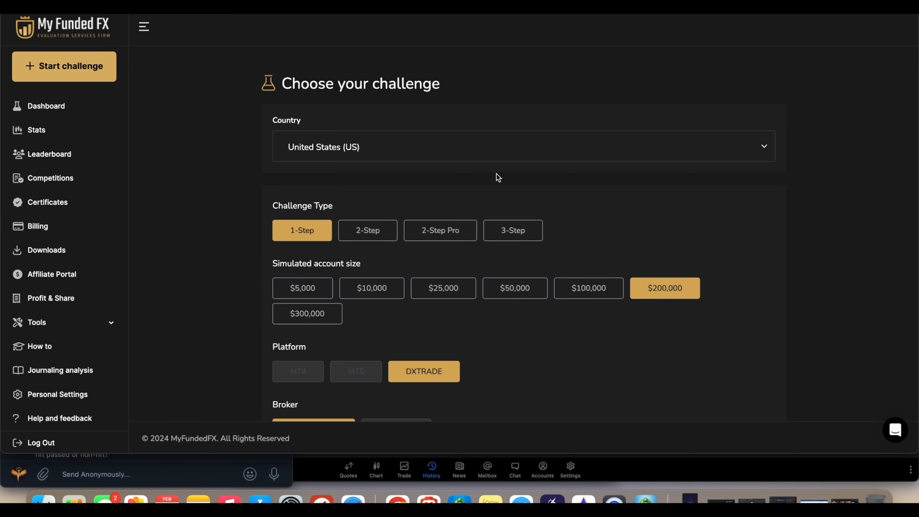
mouse_move(580, 182)
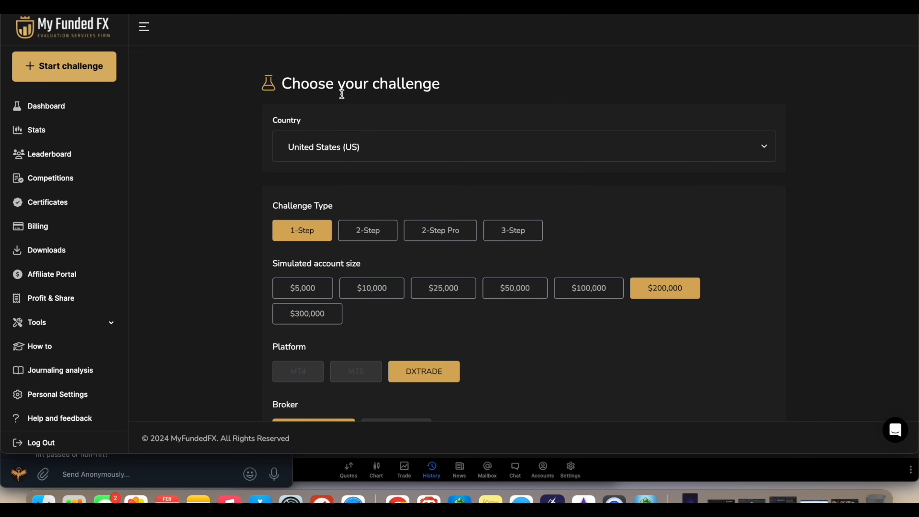
mouse_move(424, 105)
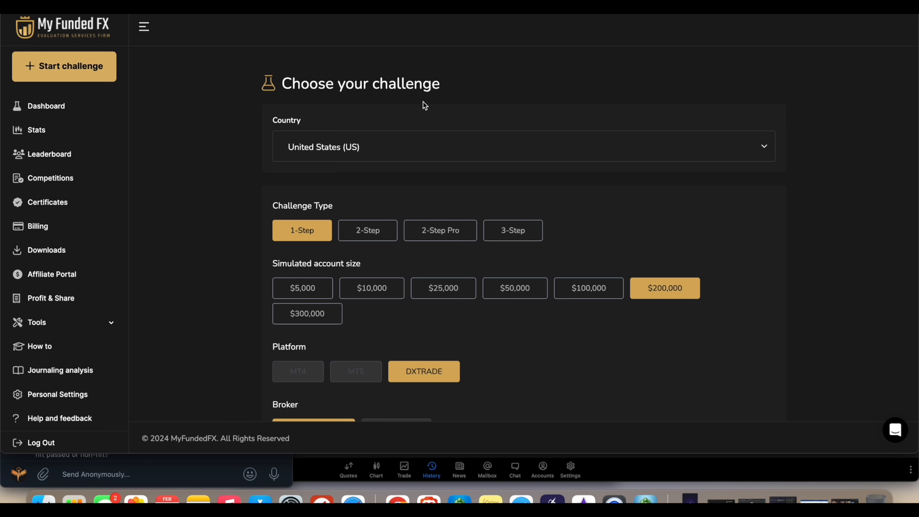
mouse_move(394, 198)
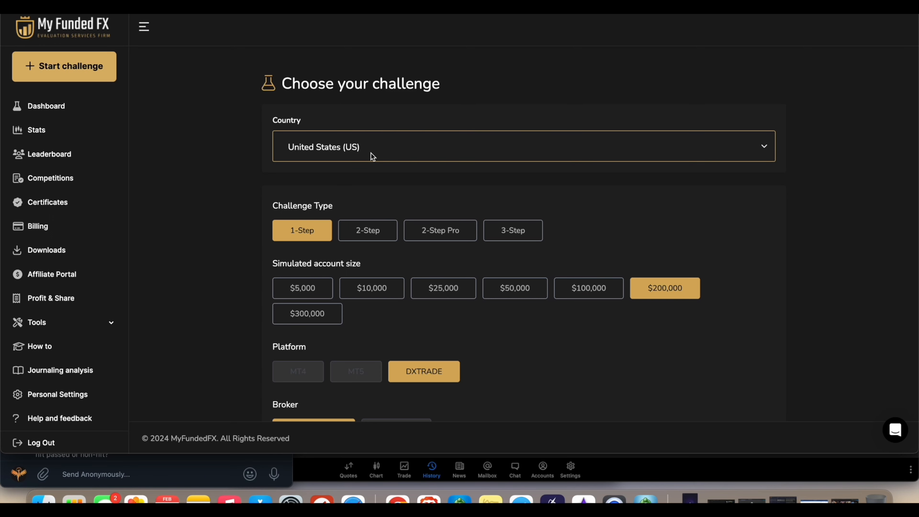
mouse_move(355, 371)
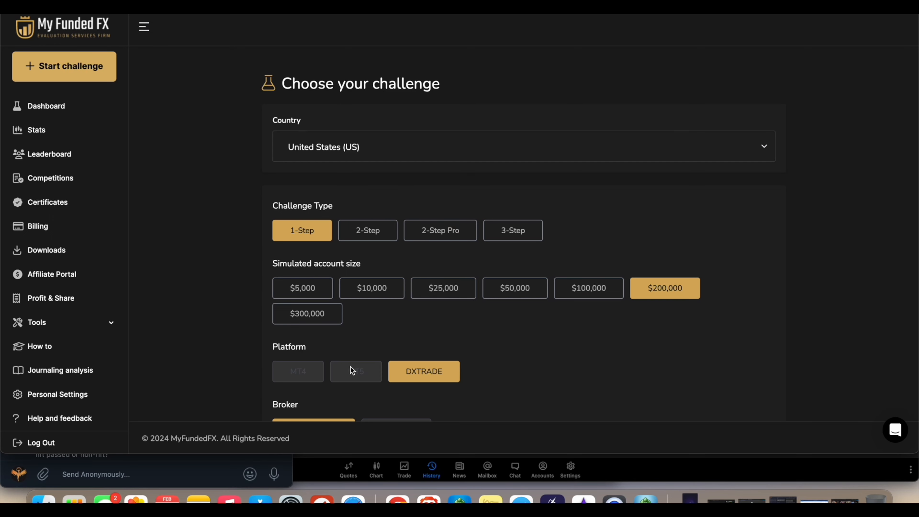
mouse_move(375, 381)
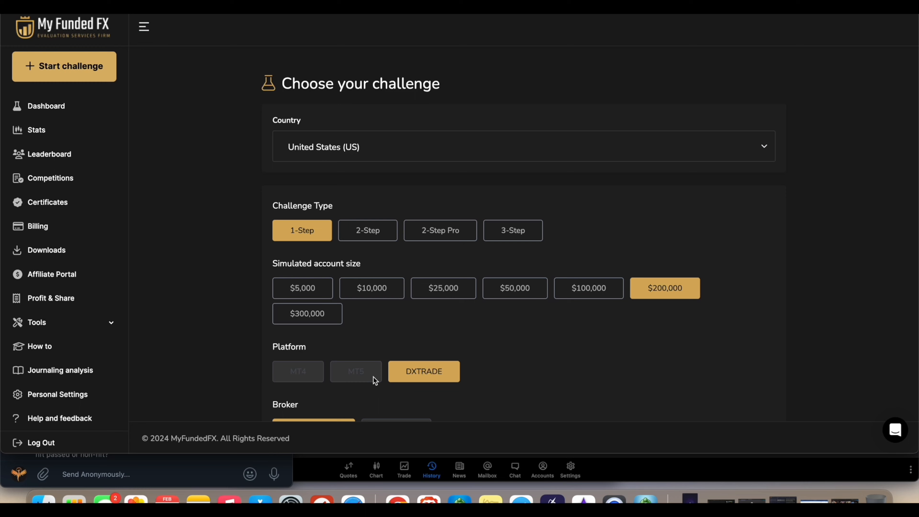
mouse_move(561, 377)
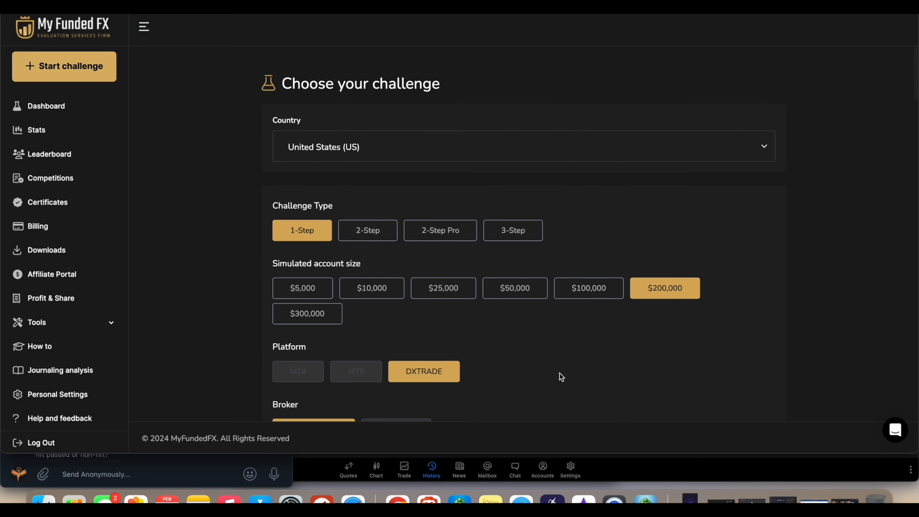
mouse_move(532, 208)
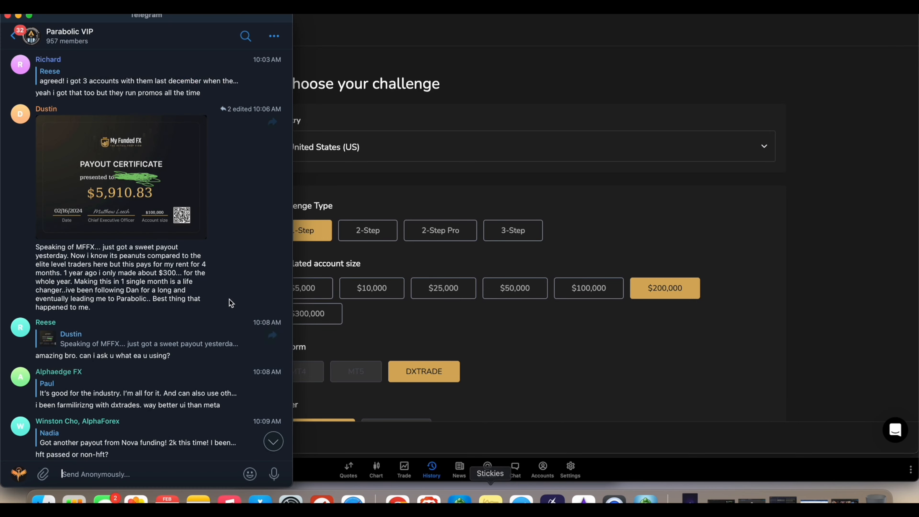
- Scroll the Parabolic VIP chat to the $31,651 withdrawal certificate and replies recommending My Funded FX
scroll(down, 3)
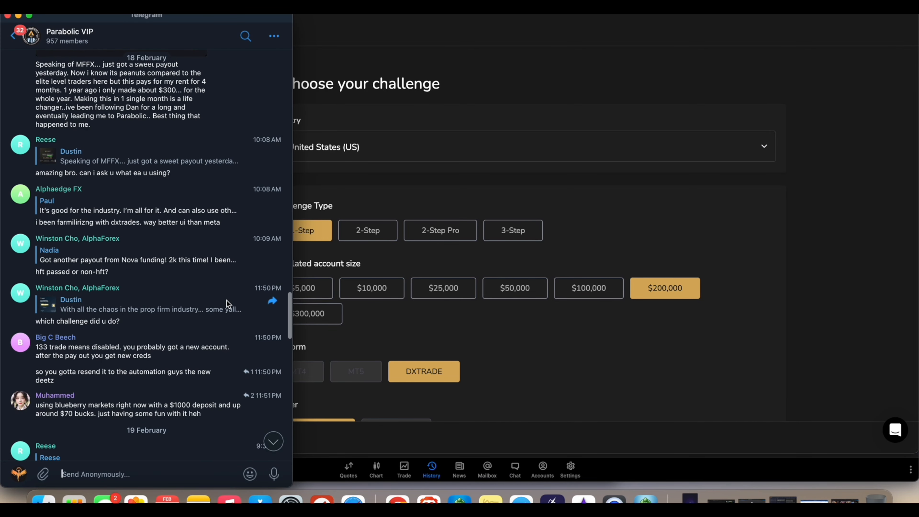
scroll(down, 3)
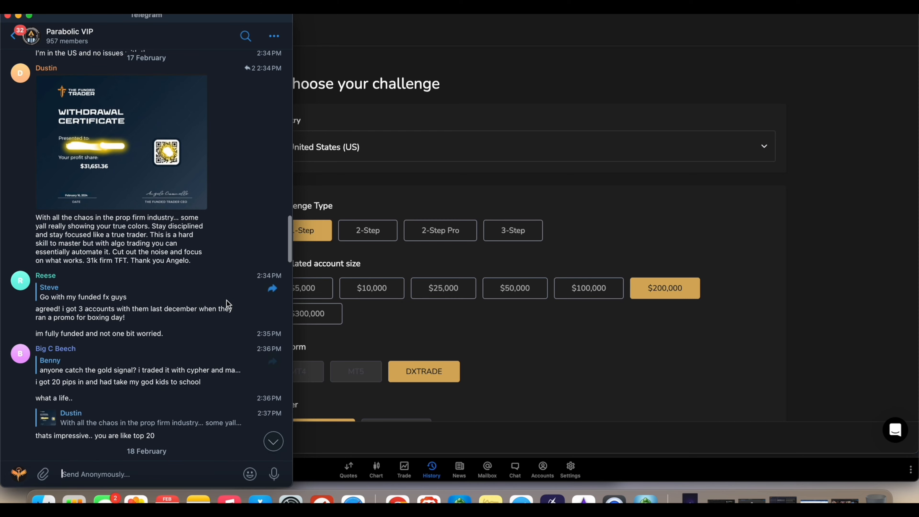
scroll(down, 3)
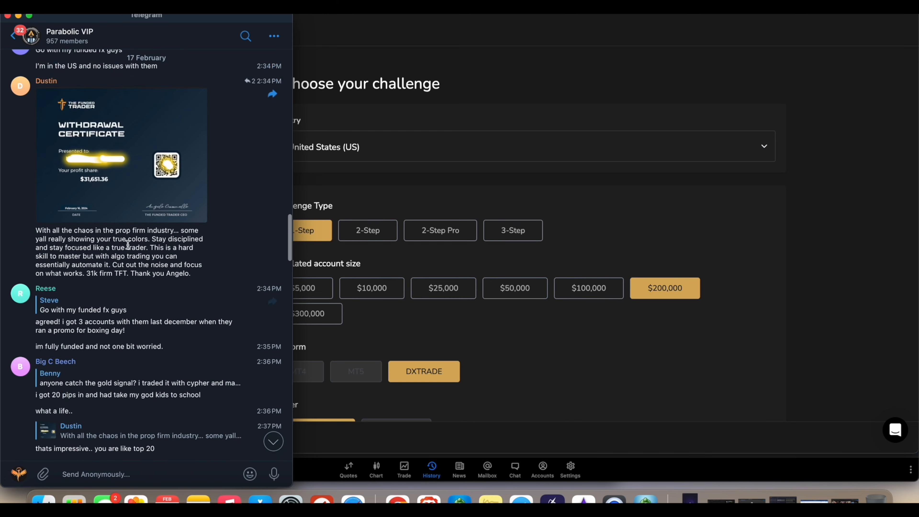
click(123, 155)
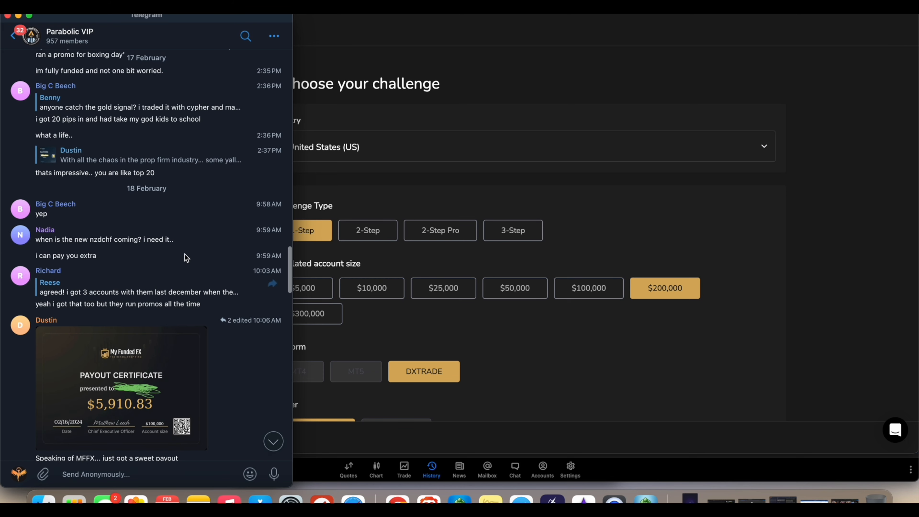
scroll(down, 3)
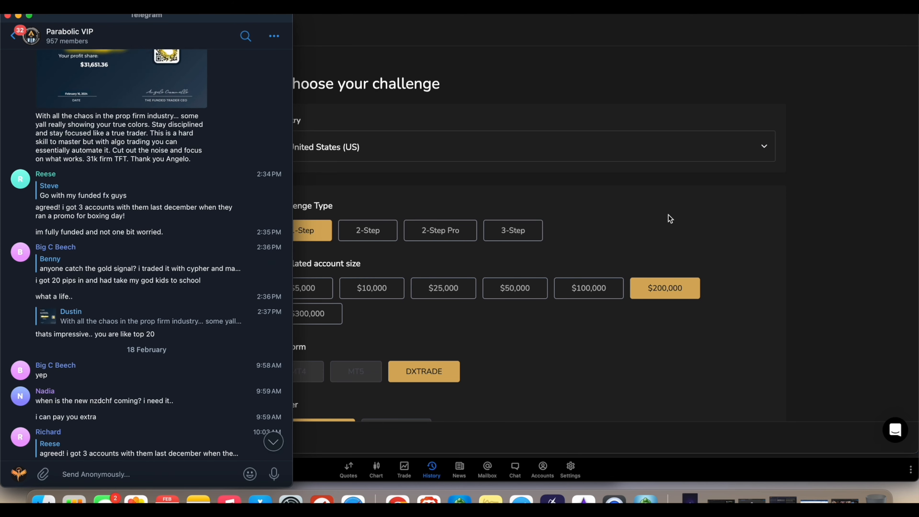
mouse_move(571, 212)
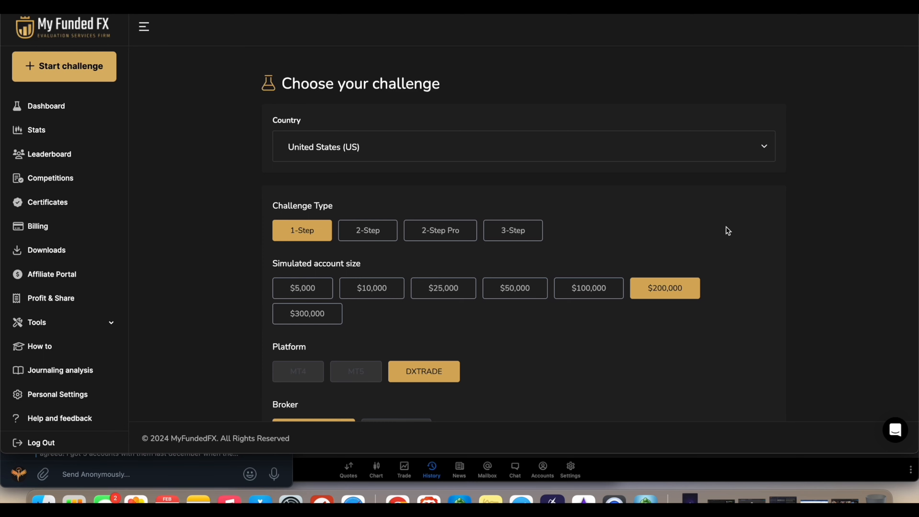
mouse_move(650, 202)
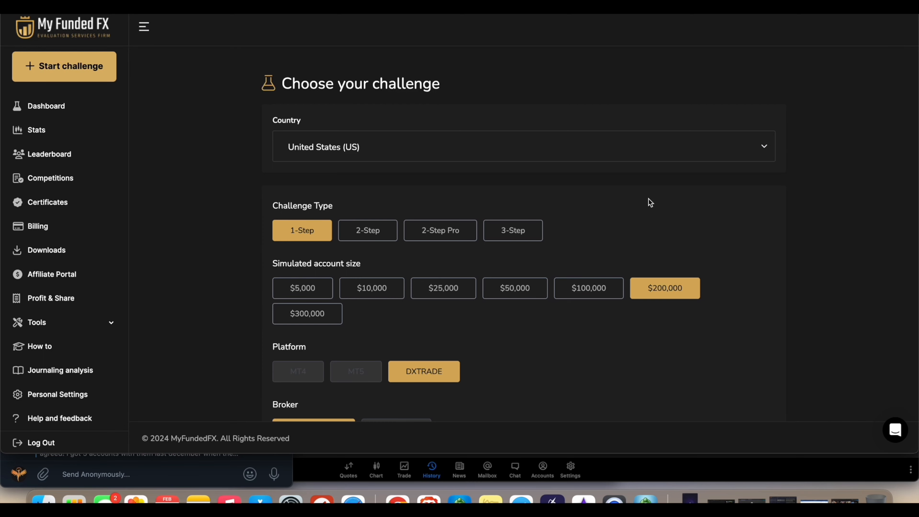
mouse_move(225, 144)
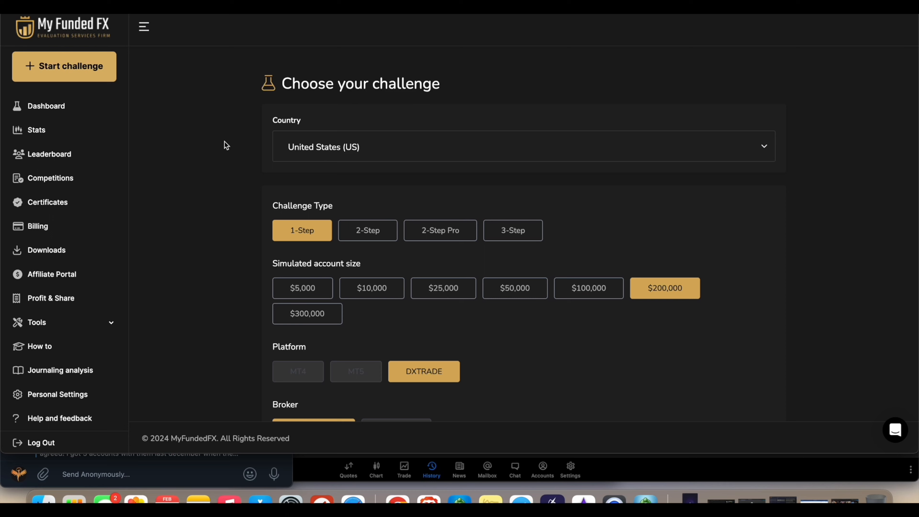
mouse_move(221, 136)
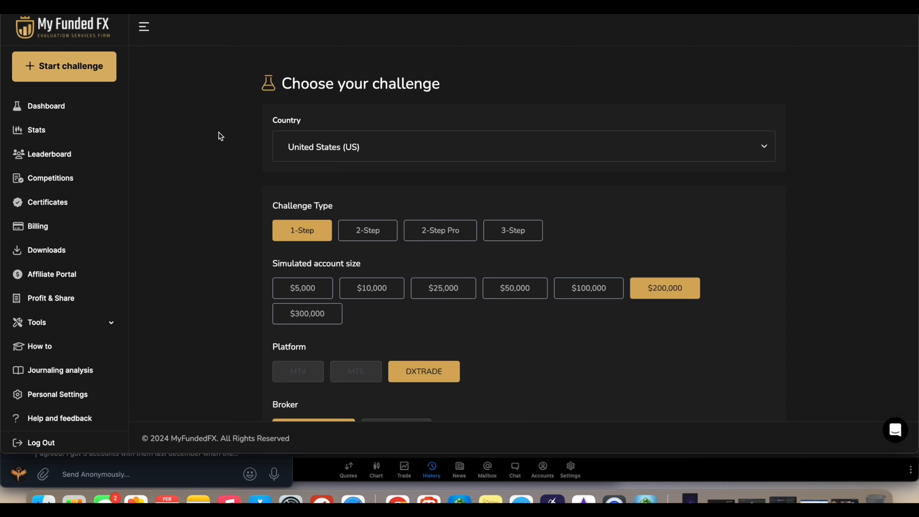
mouse_move(444, 288)
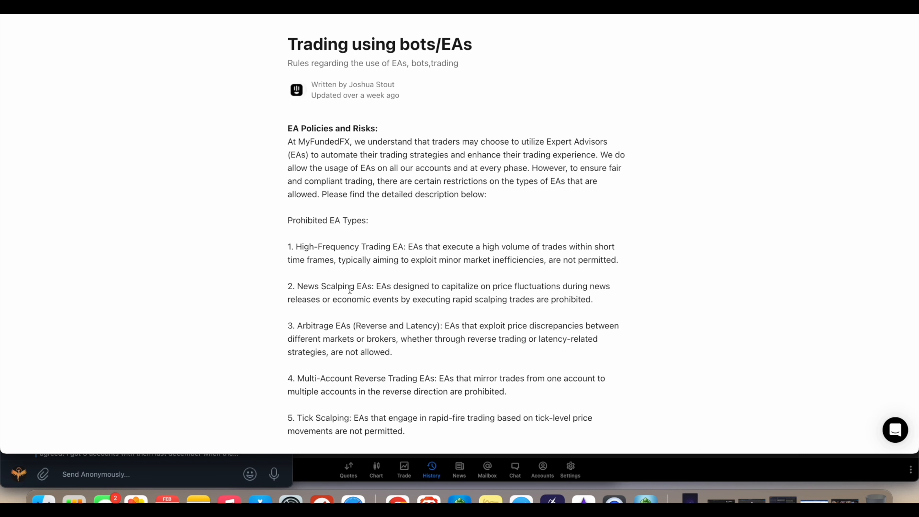
- Scroll the 'Trading using bots/EAs' article down to the Prohibited EA Types list
scroll(down, 3)
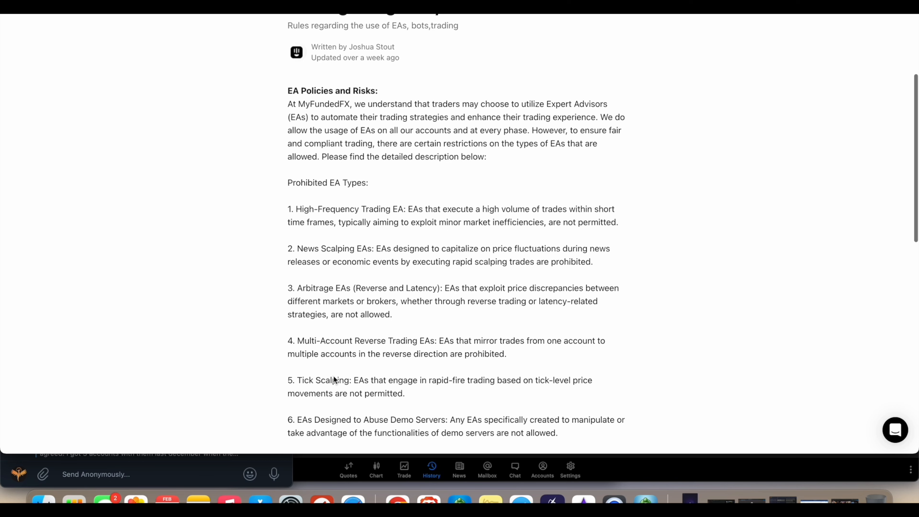
scroll(down, 3)
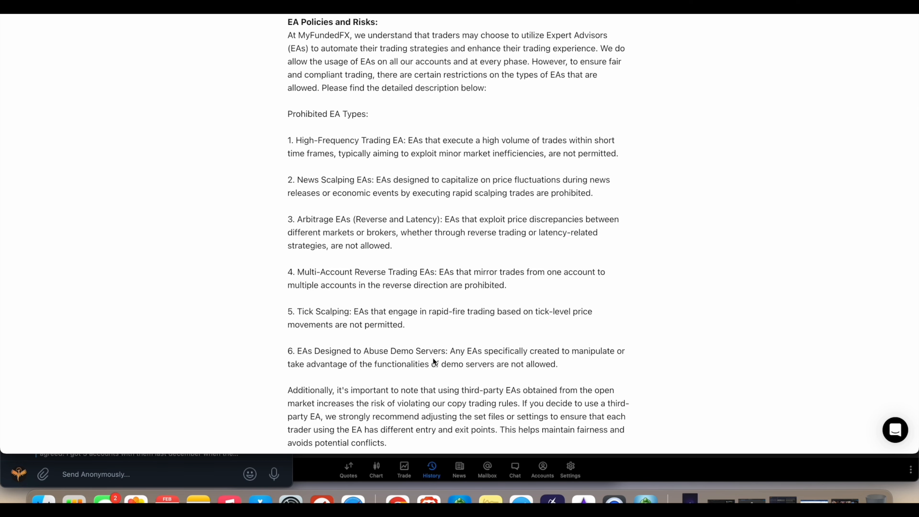
scroll(down, 3)
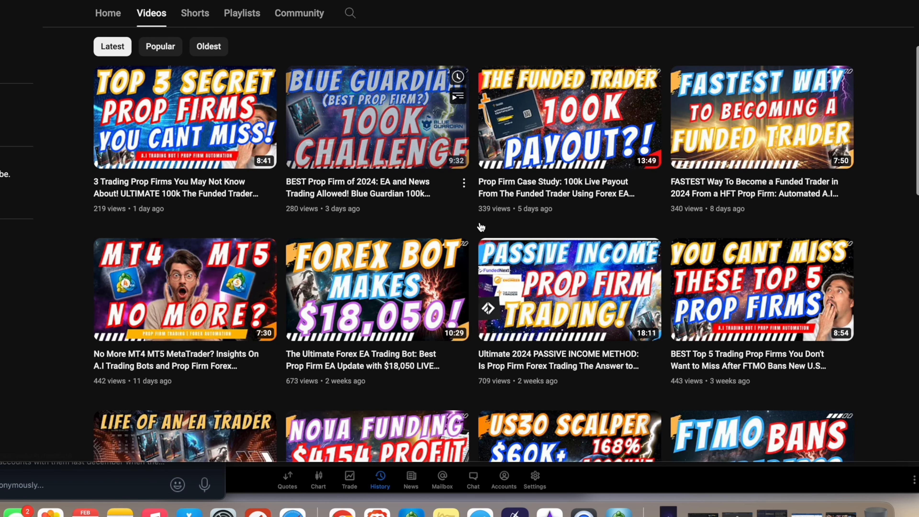
- Scroll the channel's Latest video grid to older uploads like Gold Cypher Bot and GBPUSD FX Bot
scroll(down, 3)
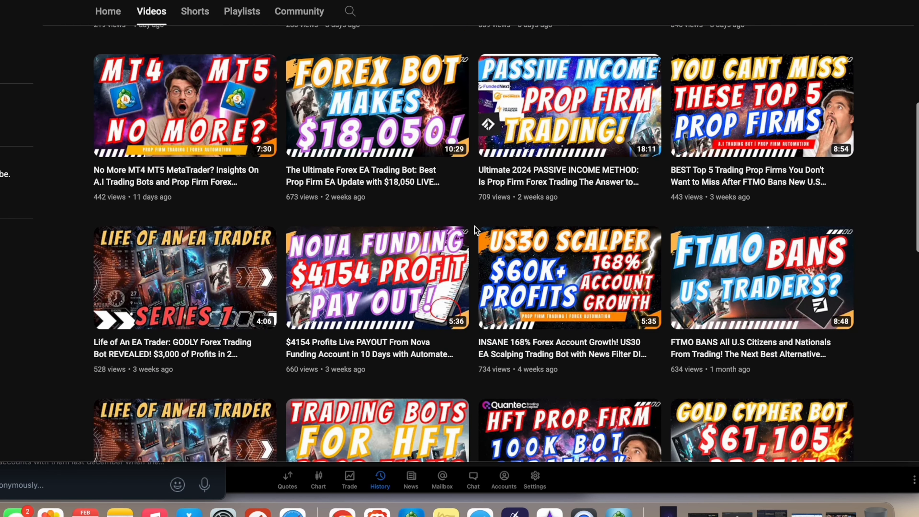
mouse_move(569, 277)
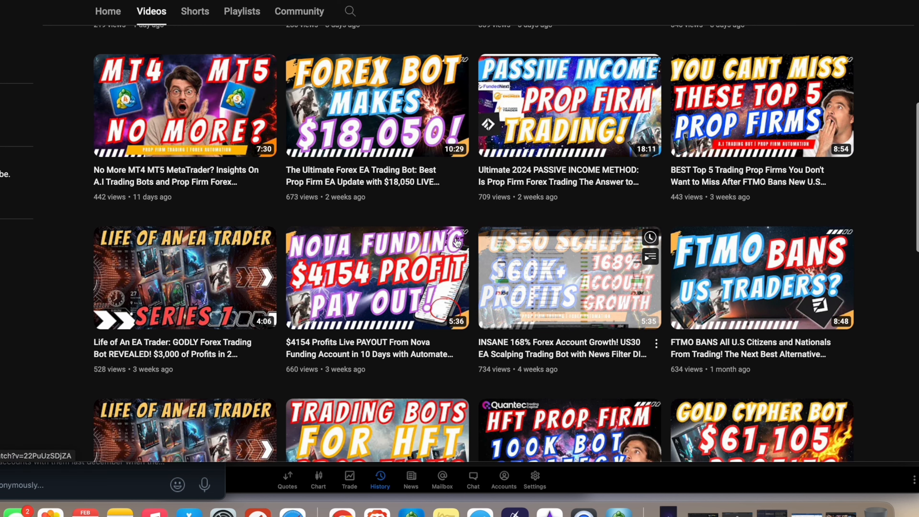
scroll(down, 3)
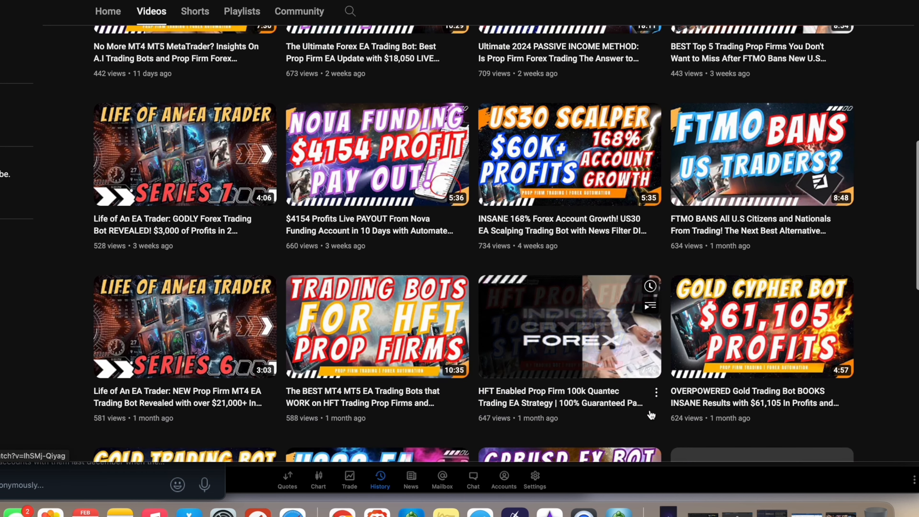
scroll(down, 3)
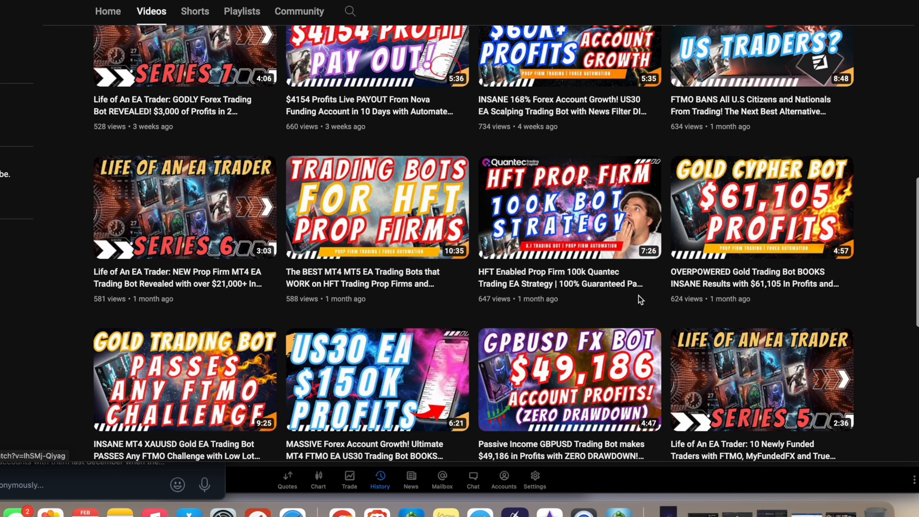
mouse_move(378, 206)
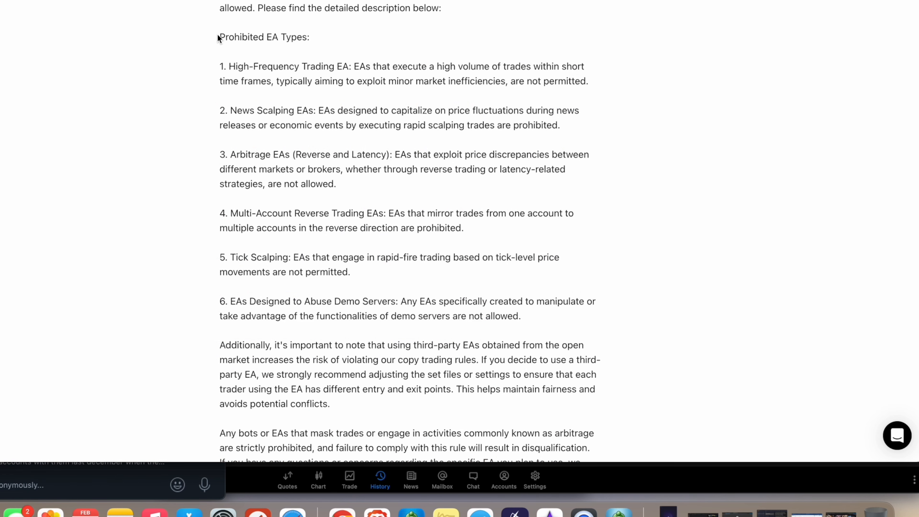
mouse_move(378, 52)
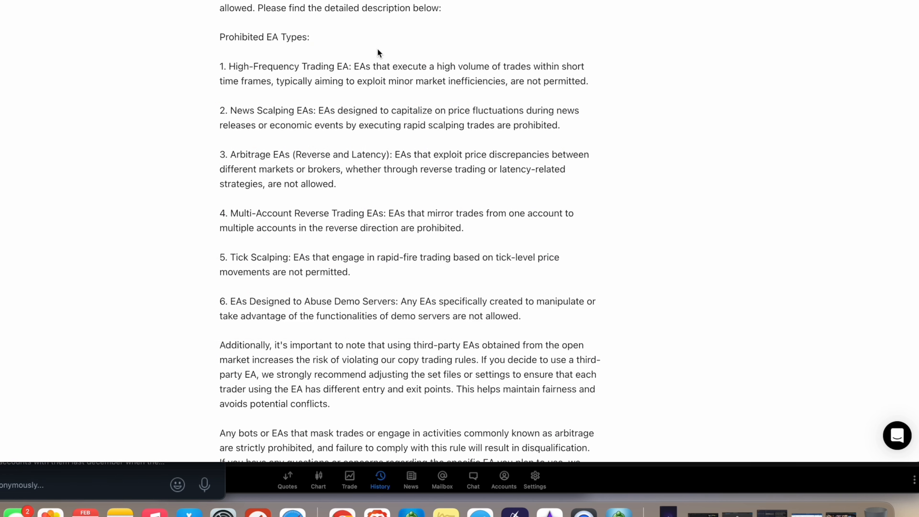
- Scroll the Parabolic VIP chat to the member's $5,910.83 payout certificate post
scroll(down, 3)
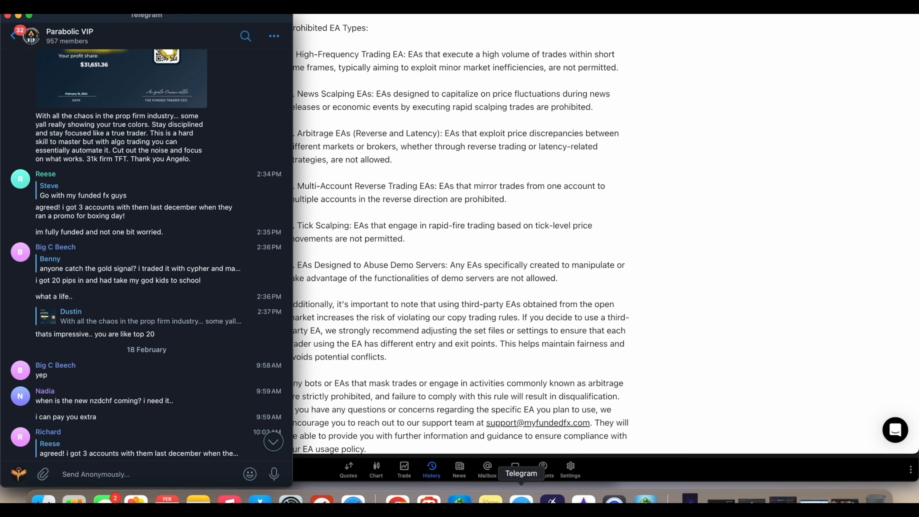
scroll(down, 3)
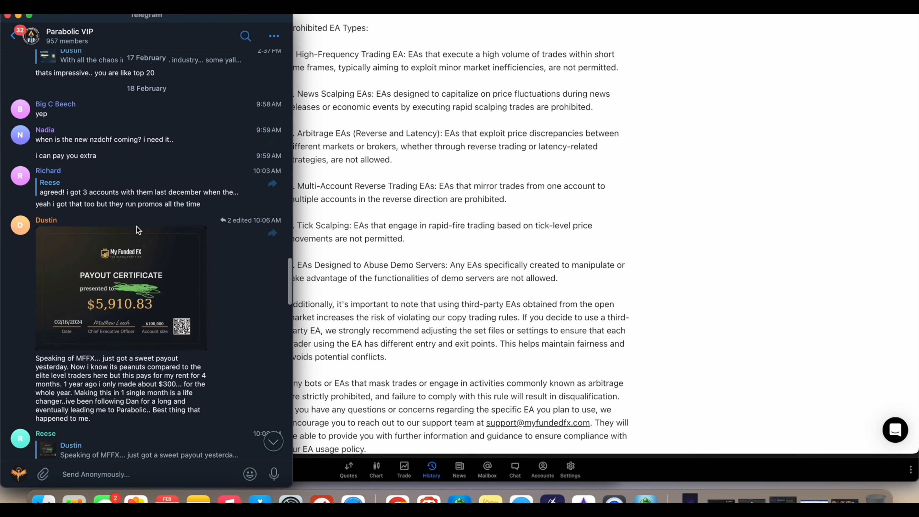
scroll(down, 3)
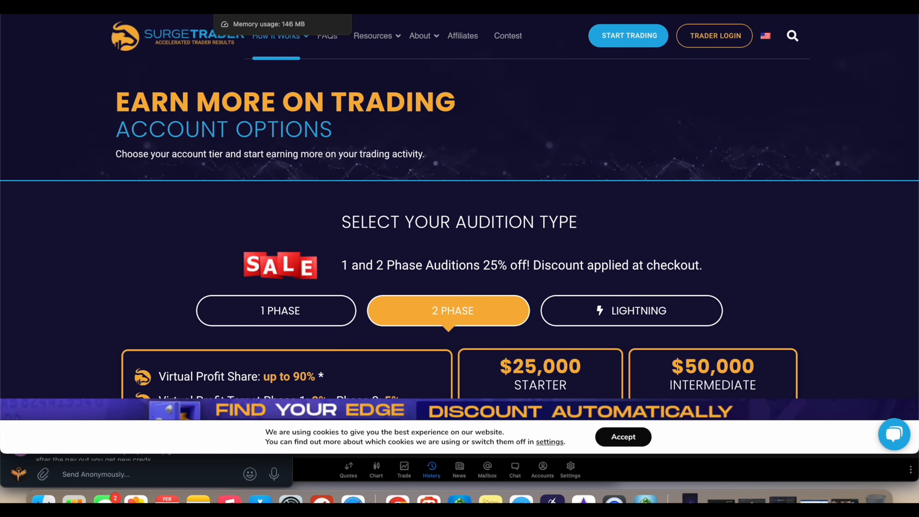
- Compare SurgeTrader's 1-Phase and 2-Phase audition account sizes and fees
click(713, 36)
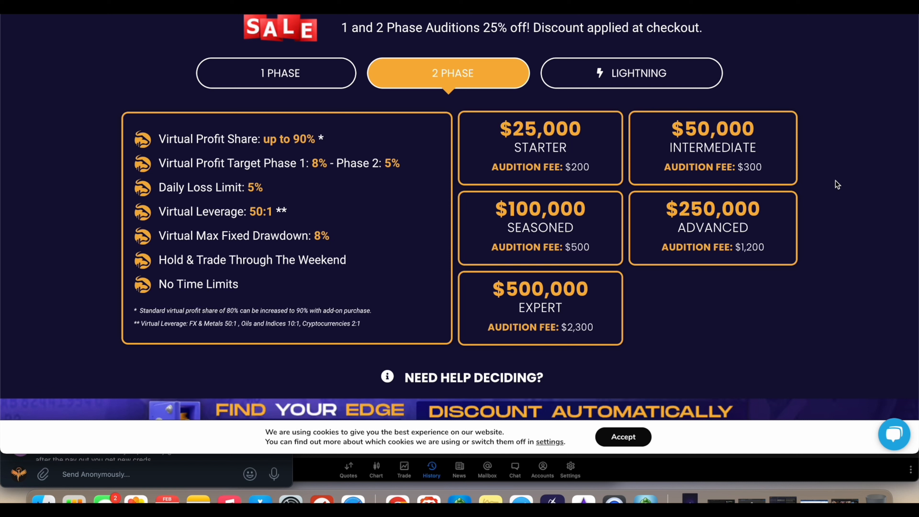
mouse_move(363, 227)
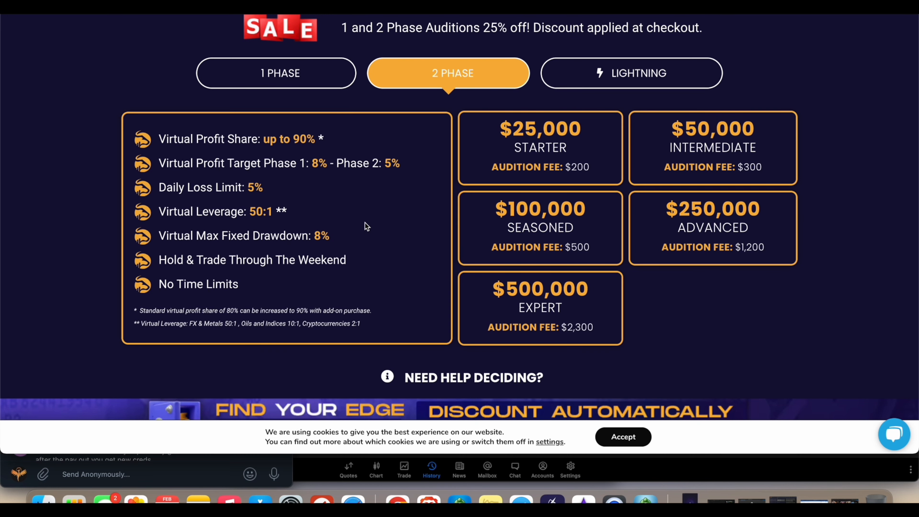
click(276, 73)
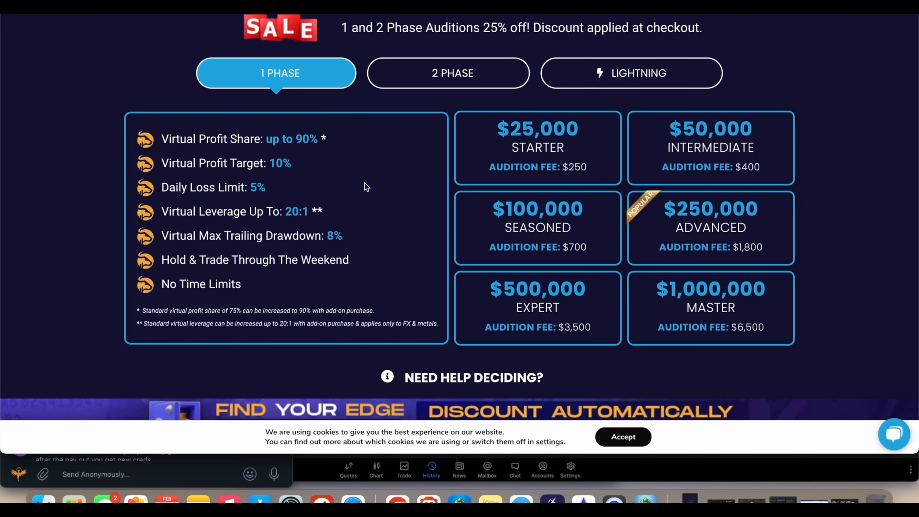
mouse_move(256, 213)
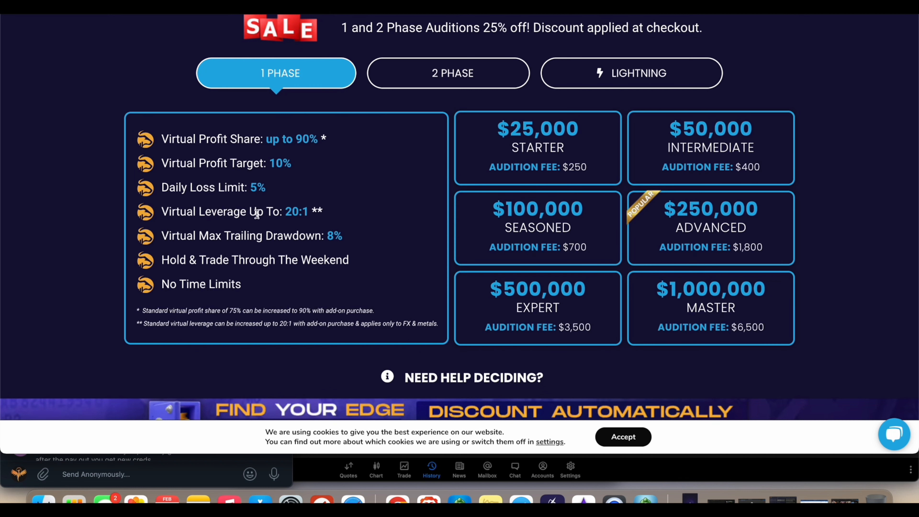
click(448, 73)
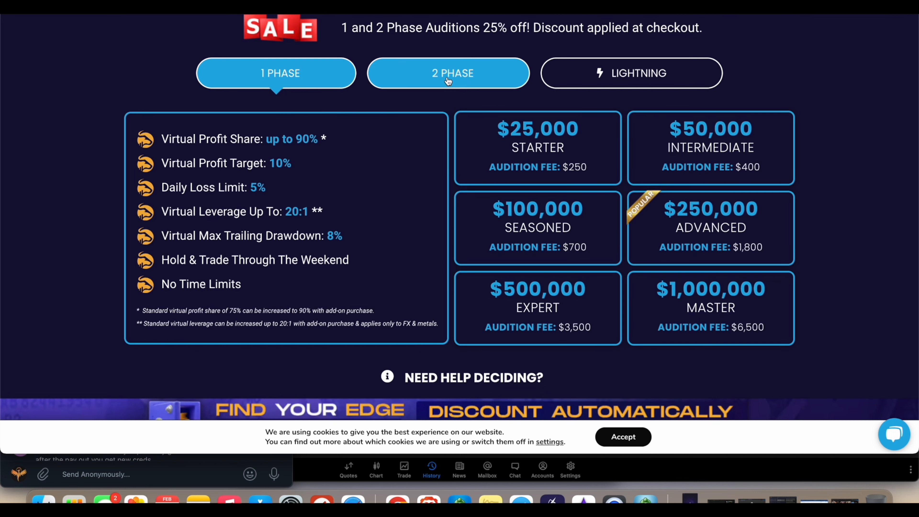
click(448, 73)
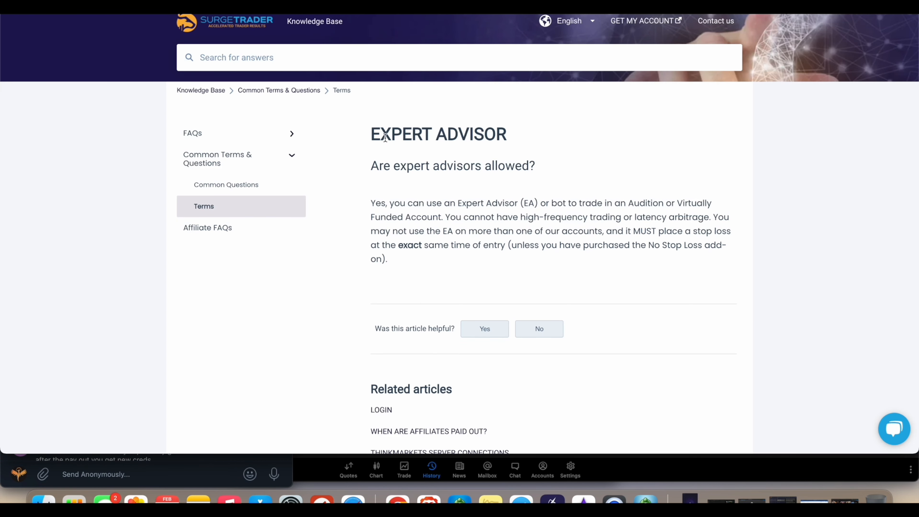
- Highlight the Expert Advisor rule banning high-frequency trading and latency arbitrage
scroll(down, 3)
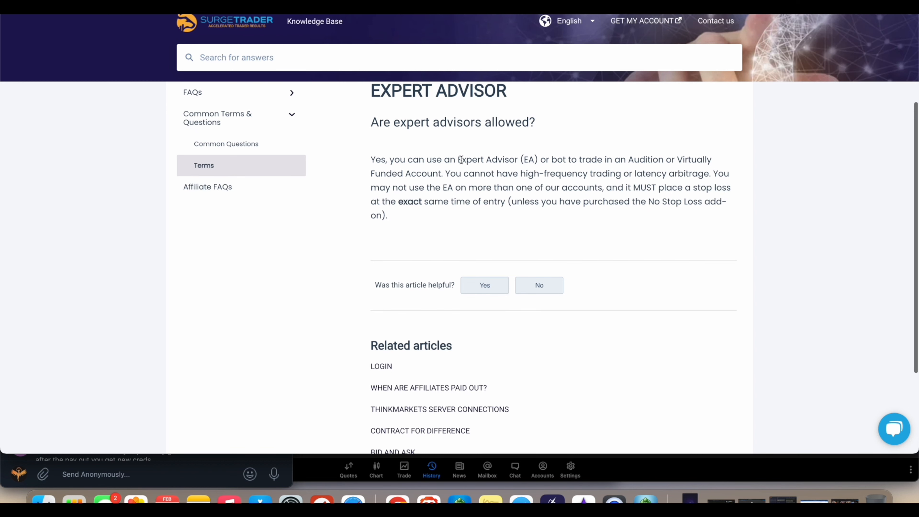
mouse_move(741, 154)
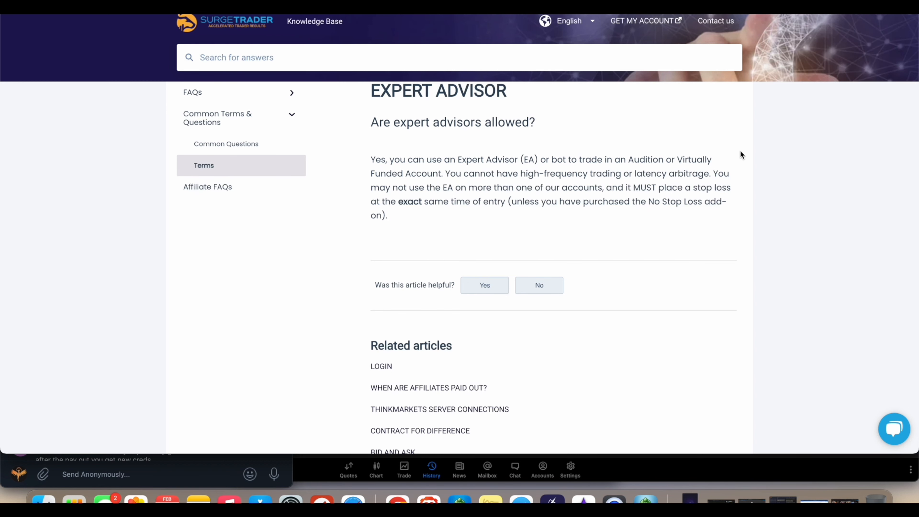
mouse_move(538, 178)
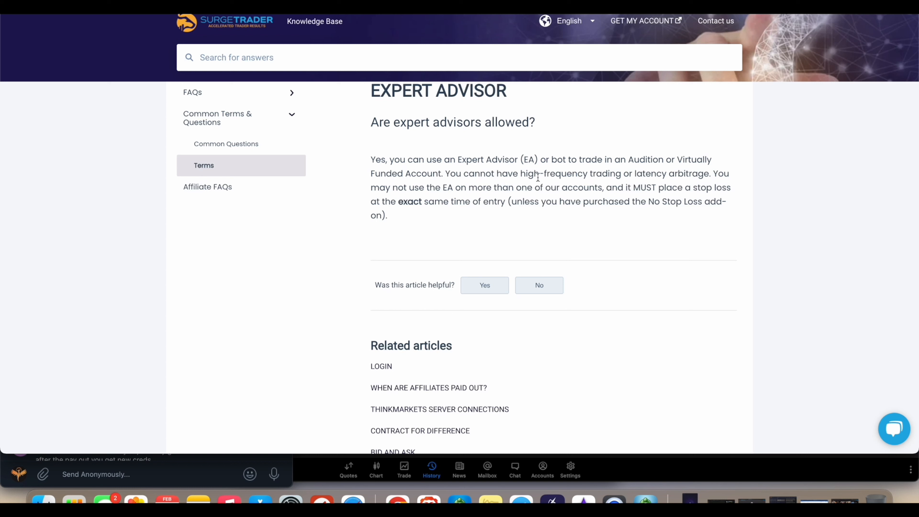
mouse_move(446, 173)
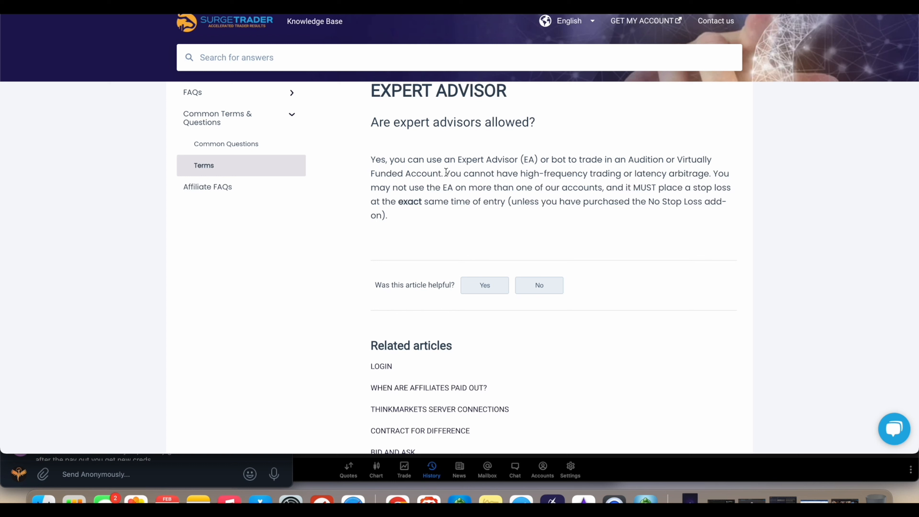
drag(445, 173, 543, 187)
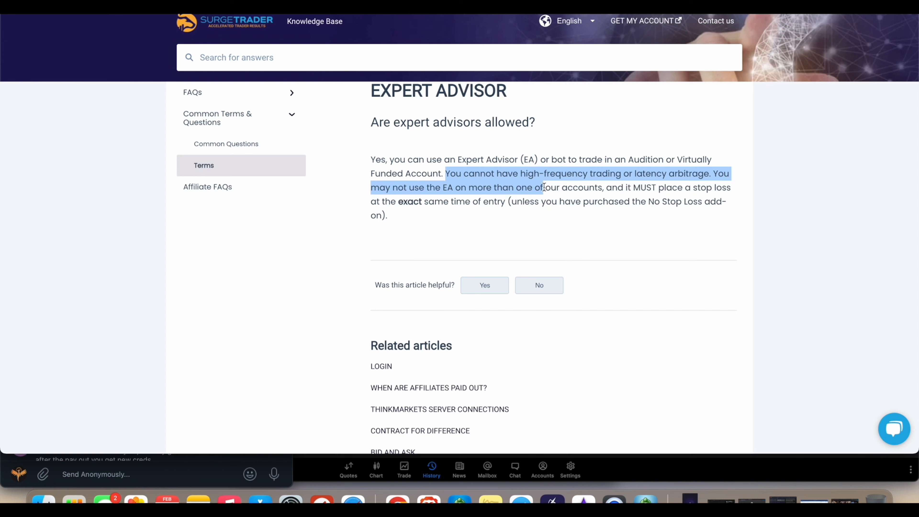
click(635, 180)
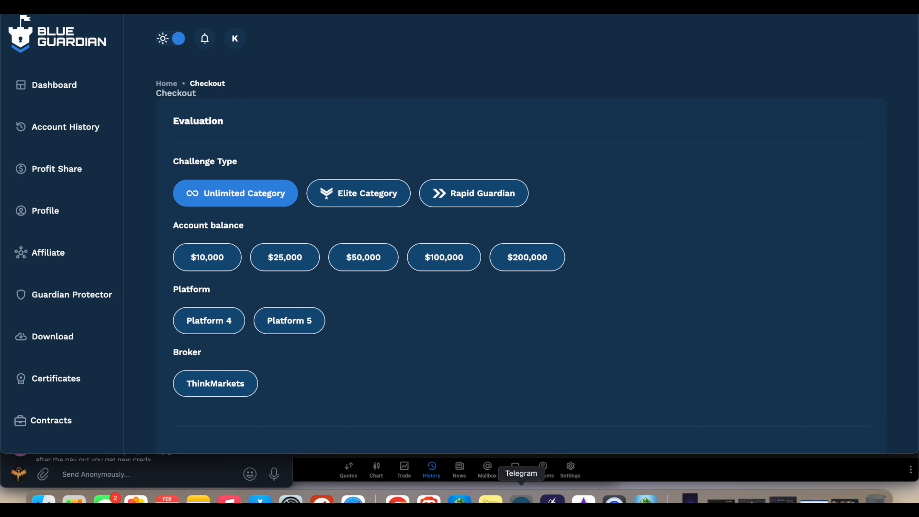
click(520, 469)
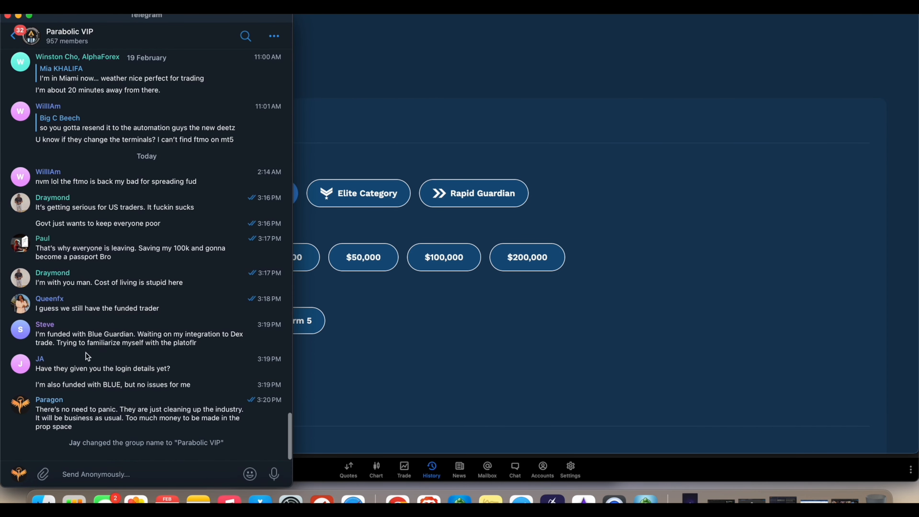
drag(53, 333, 152, 334)
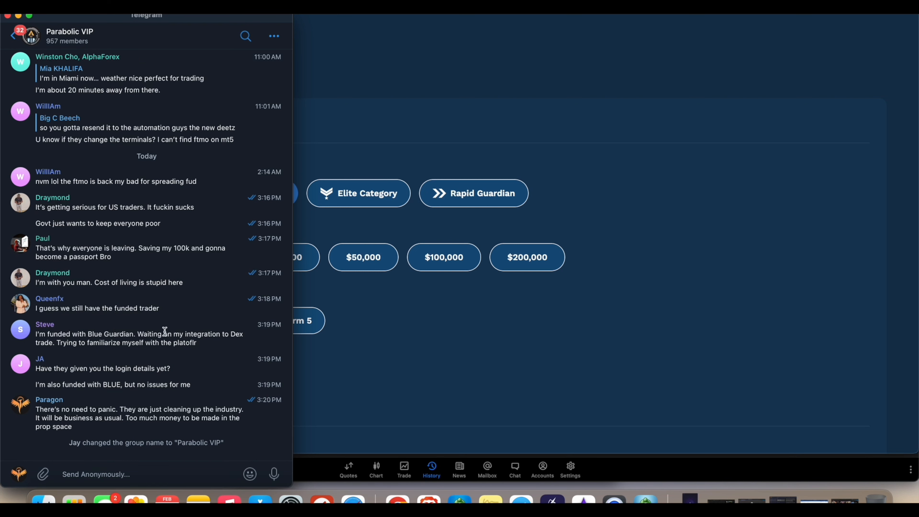
mouse_move(219, 341)
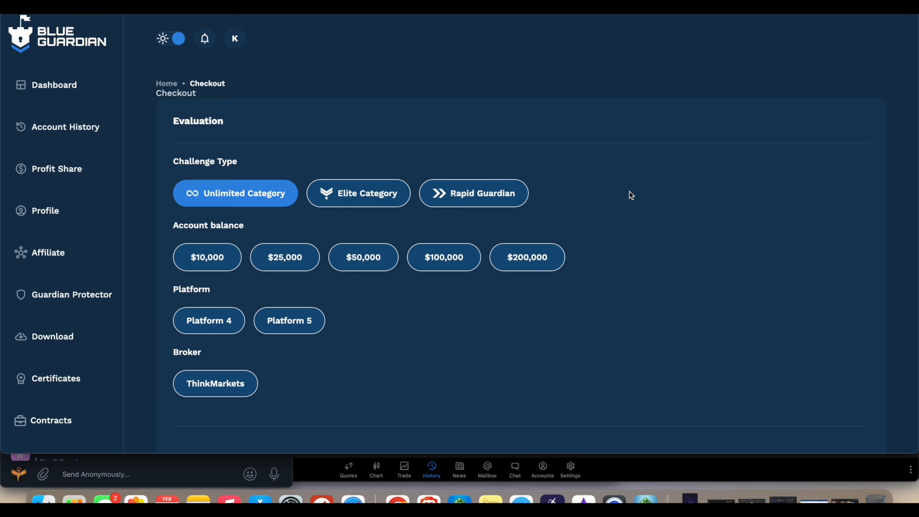
mouse_move(670, 136)
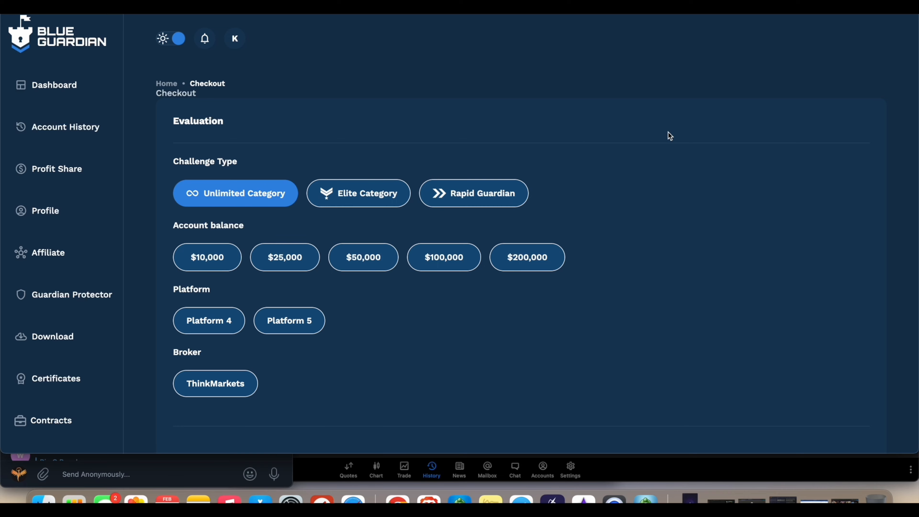
scroll(down, 3)
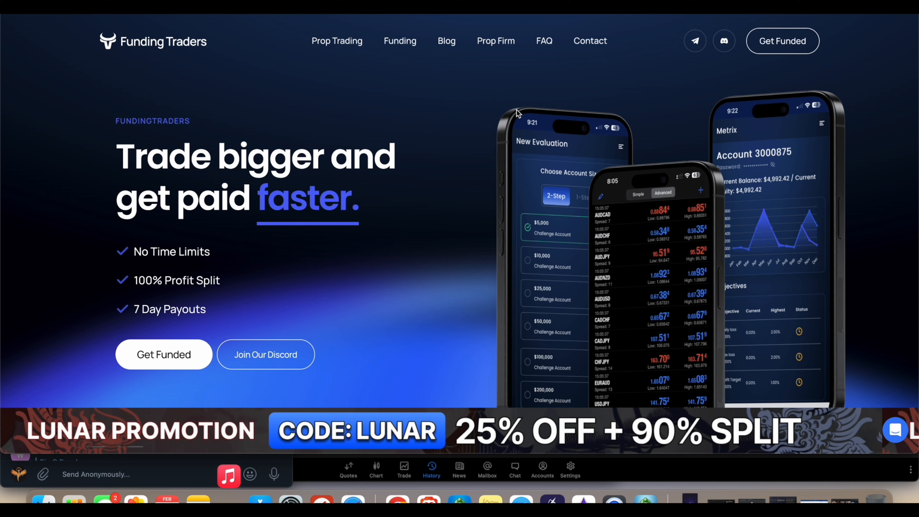
mouse_move(521, 120)
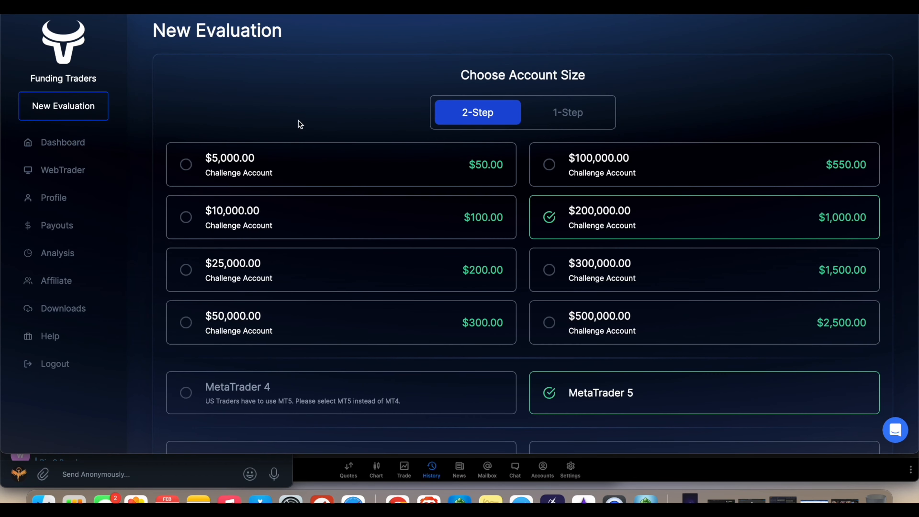
mouse_move(703, 155)
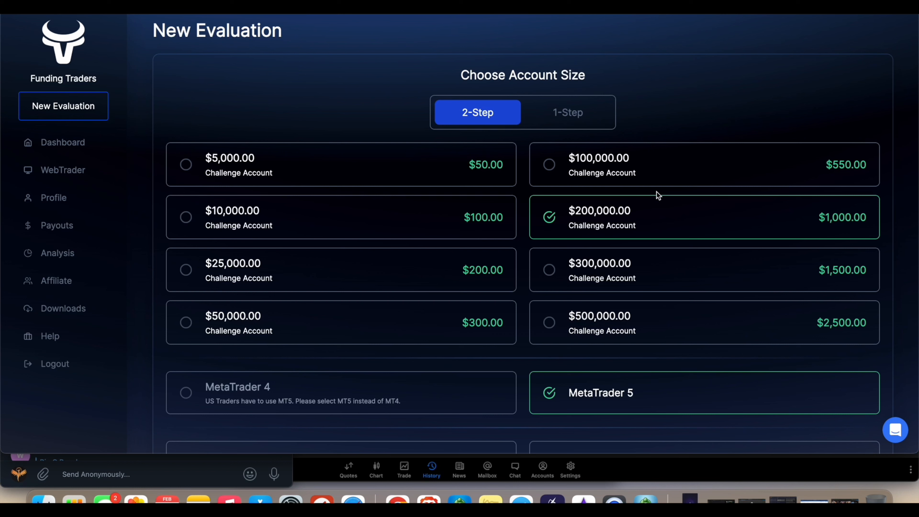
mouse_move(702, 394)
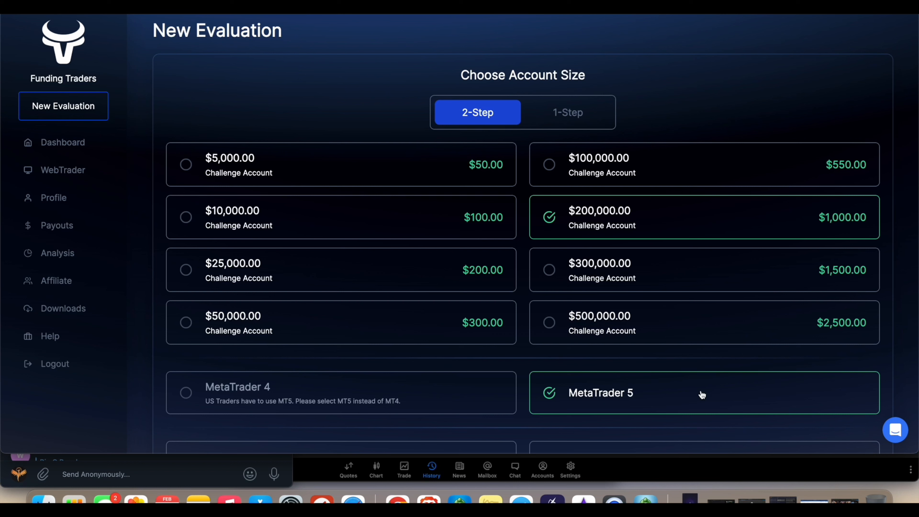
mouse_move(292, 410)
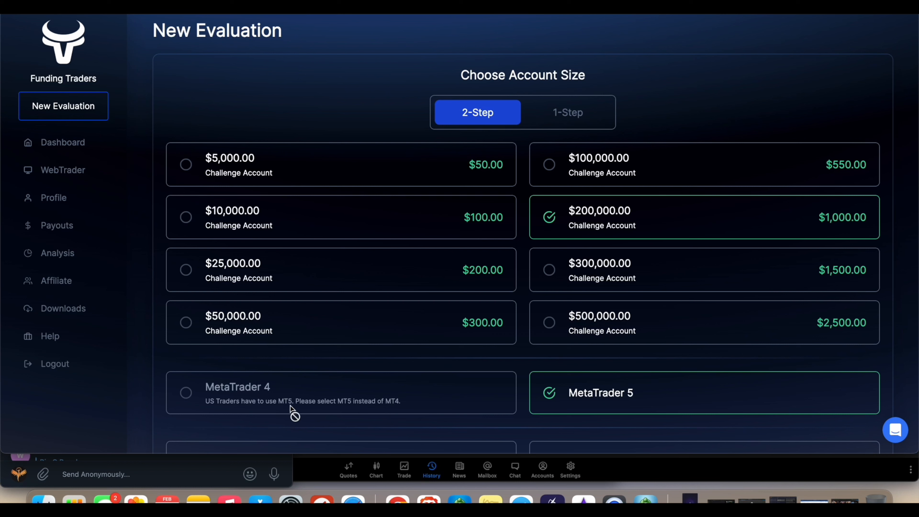
mouse_move(347, 408)
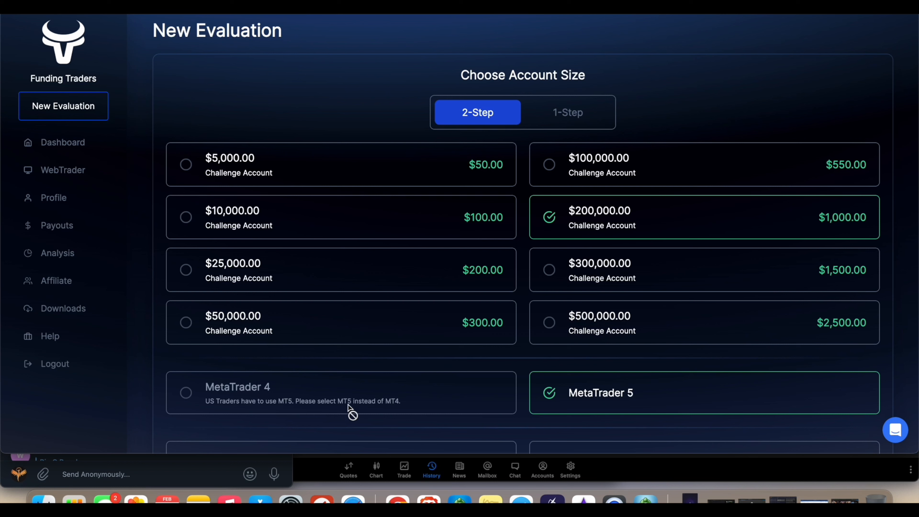
mouse_move(515, 289)
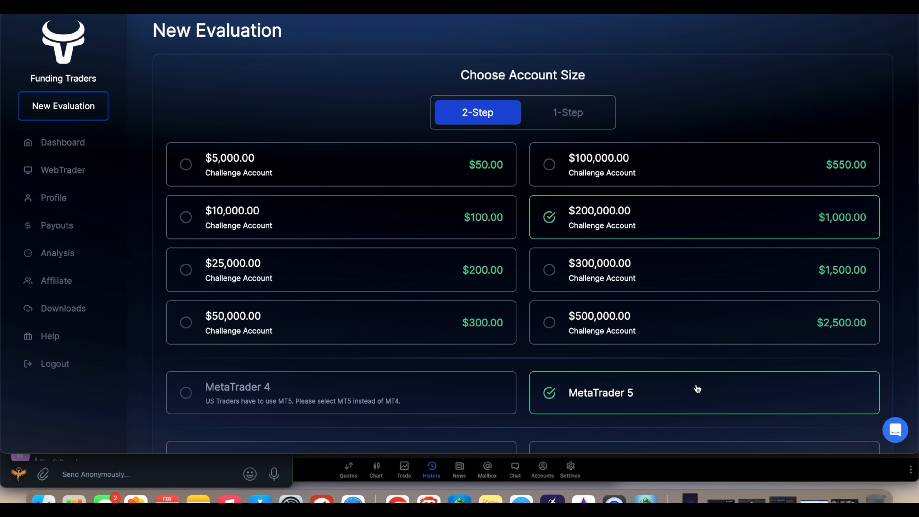
mouse_move(251, 73)
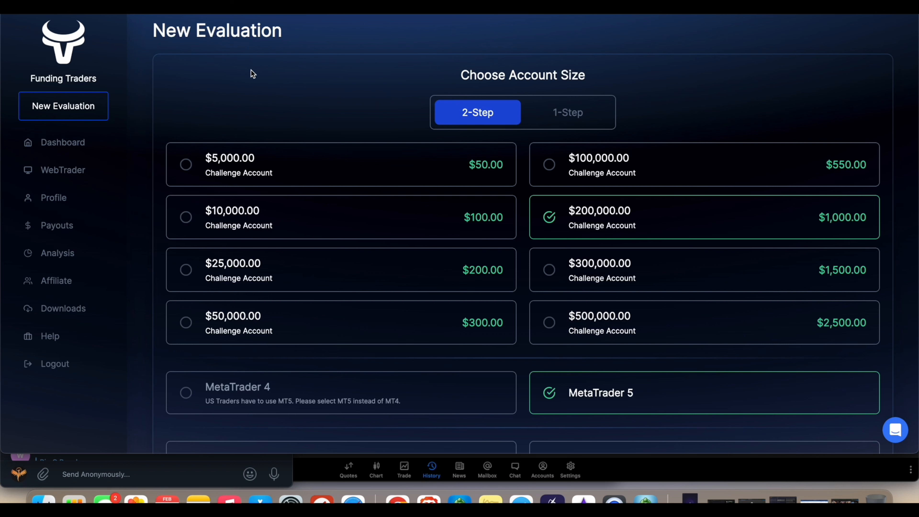
mouse_move(374, 113)
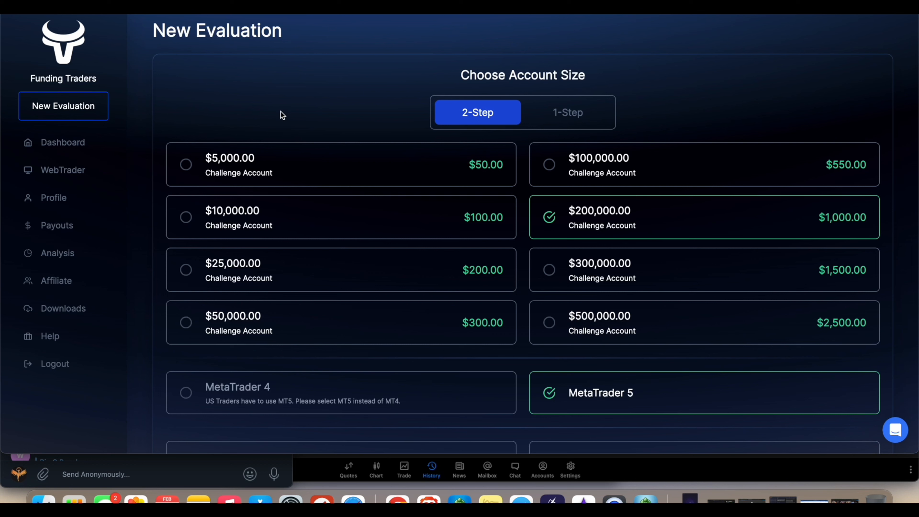
mouse_move(348, 86)
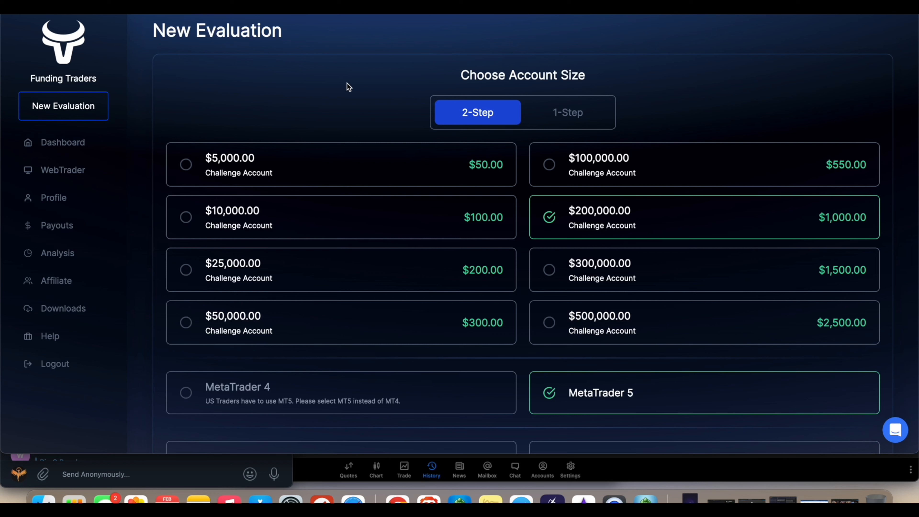
mouse_move(564, 282)
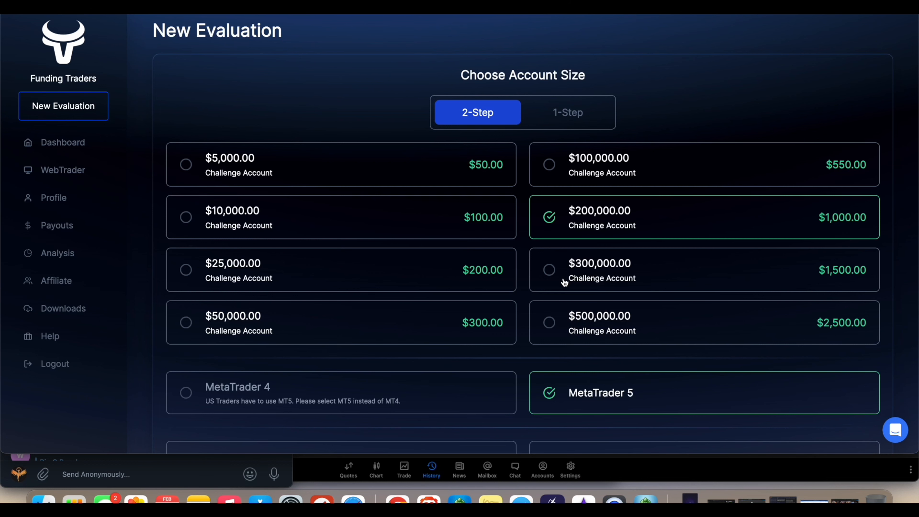
- Scroll the Funding Traders New Evaluation page showing the 2-Step $200,000 MetaTrader 5 challenge
scroll(down, 3)
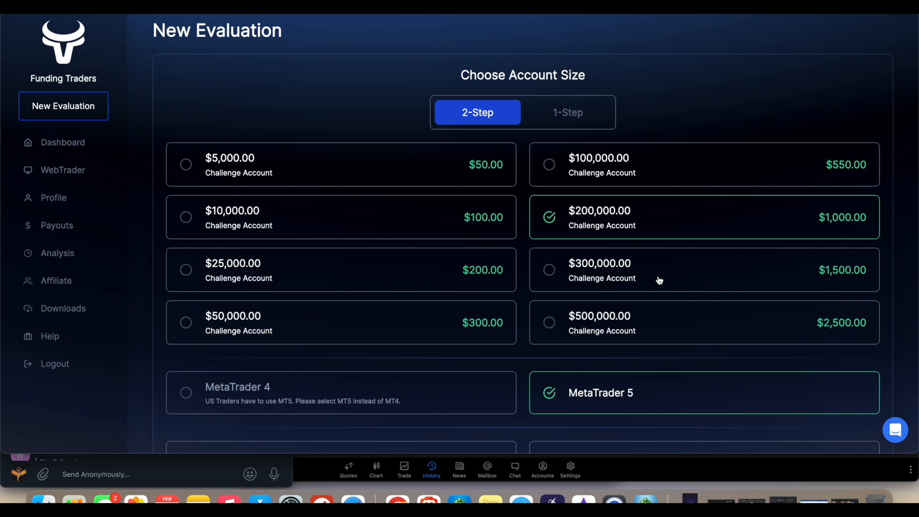
mouse_move(584, 170)
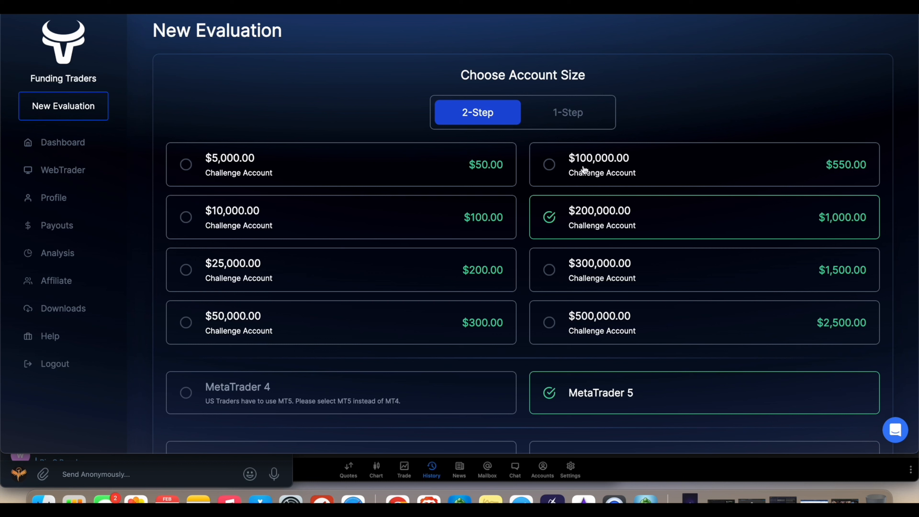
mouse_move(678, 91)
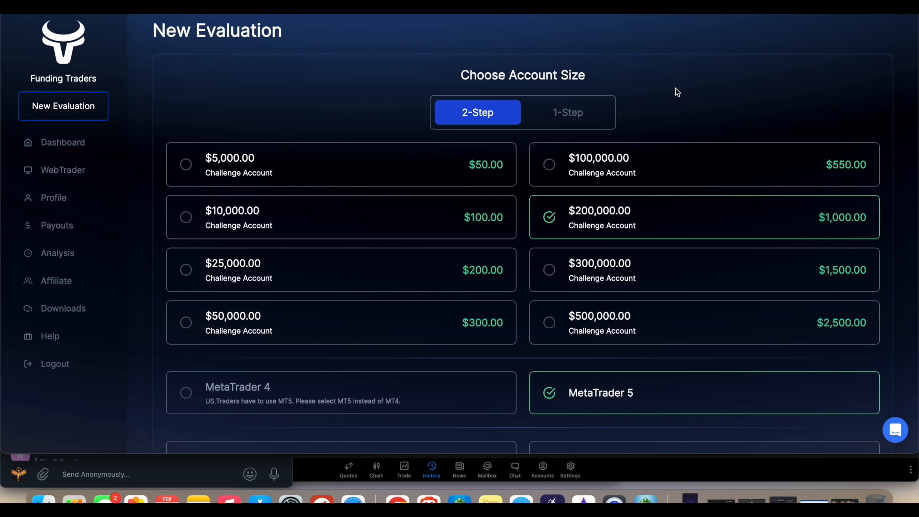
mouse_move(618, 77)
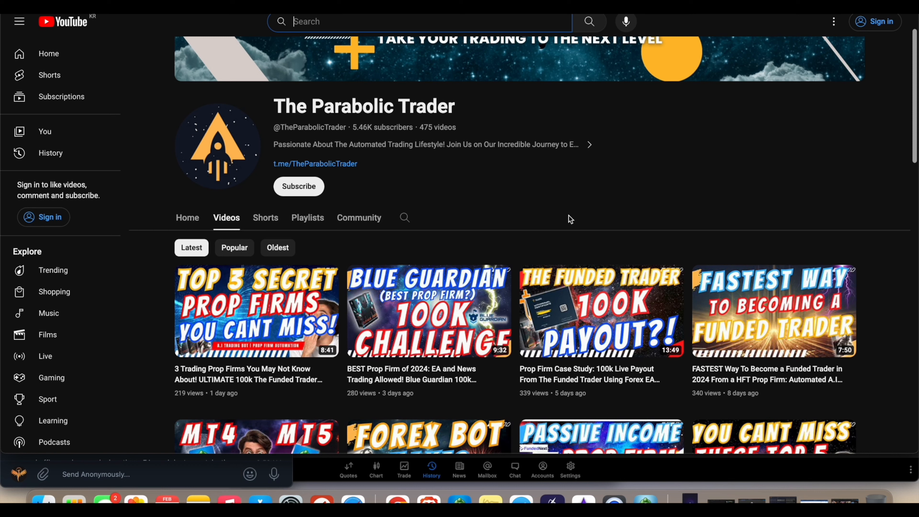
- Scroll through The Parabolic Trader channel's latest prop-firm and trading-bot uploads
scroll(down, 3)
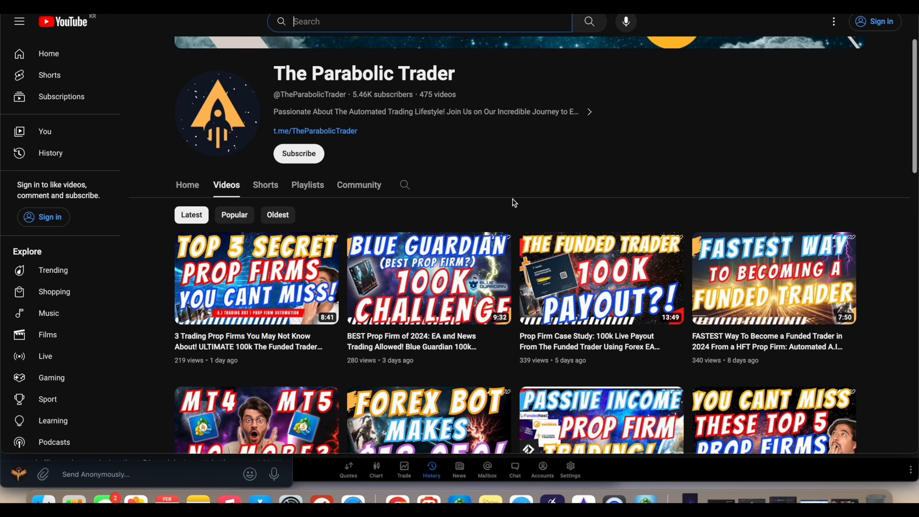
scroll(down, 3)
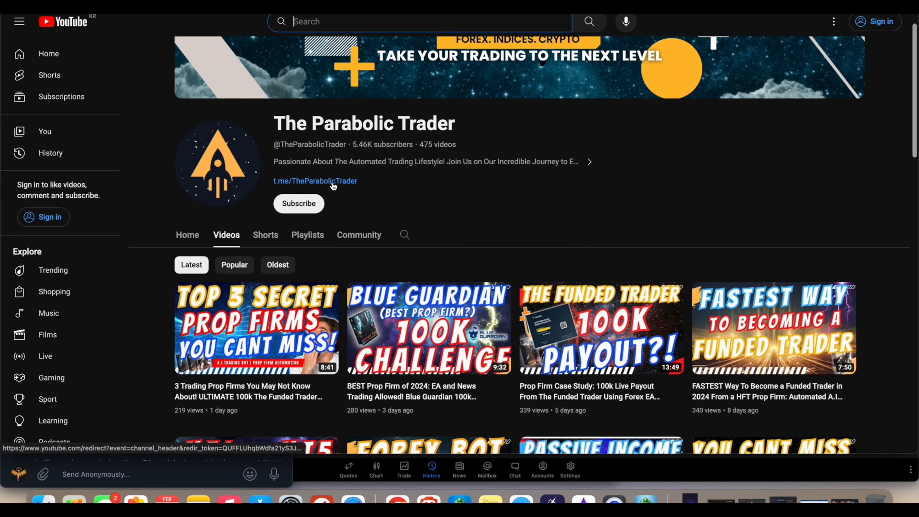
mouse_move(548, 198)
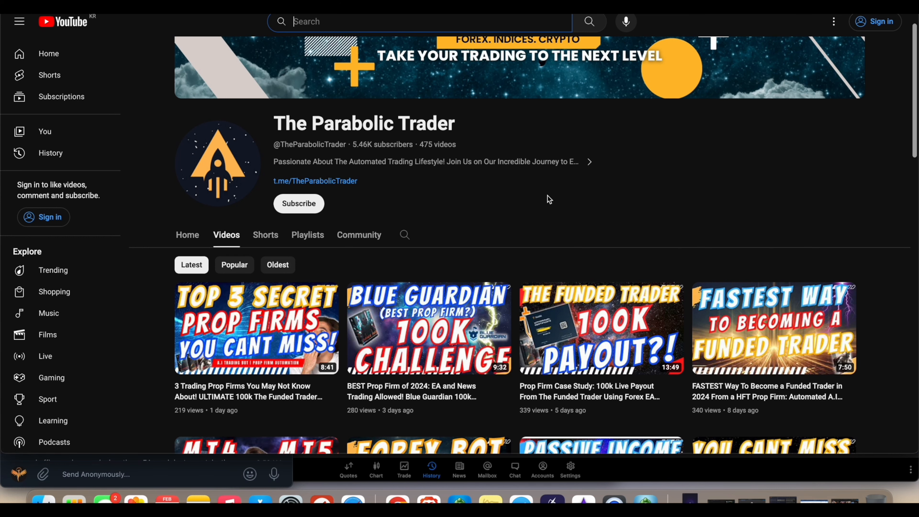
mouse_move(501, 219)
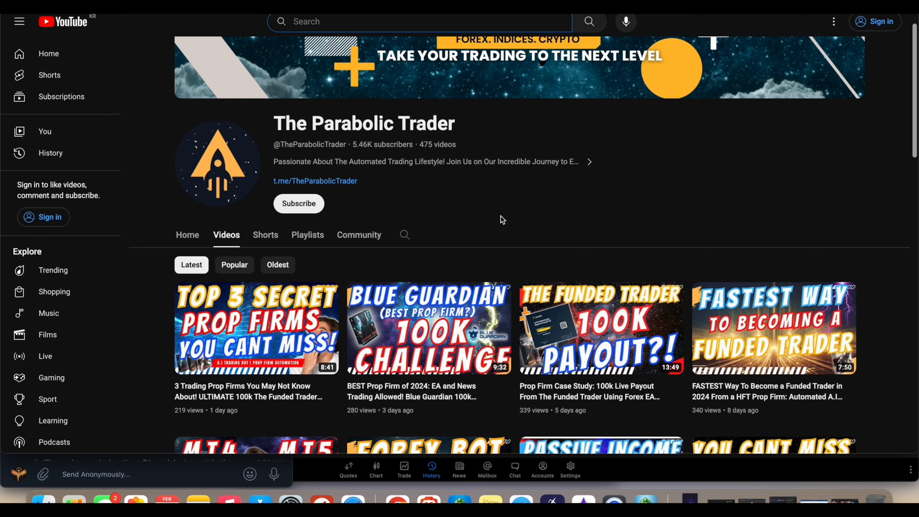
scroll(down, 3)
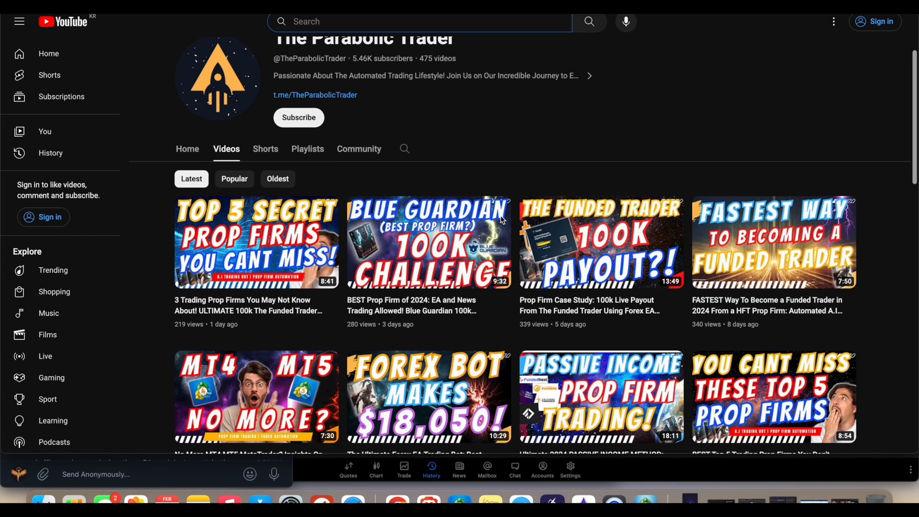
scroll(down, 3)
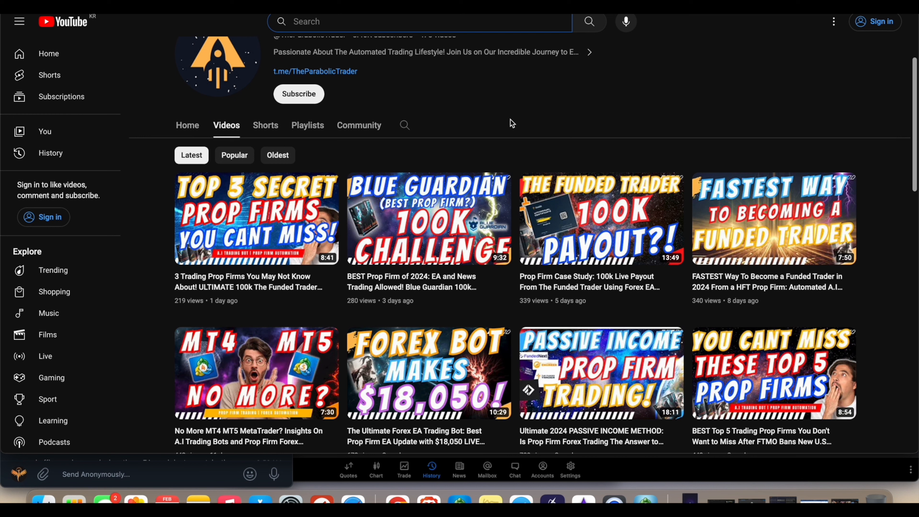
mouse_move(522, 121)
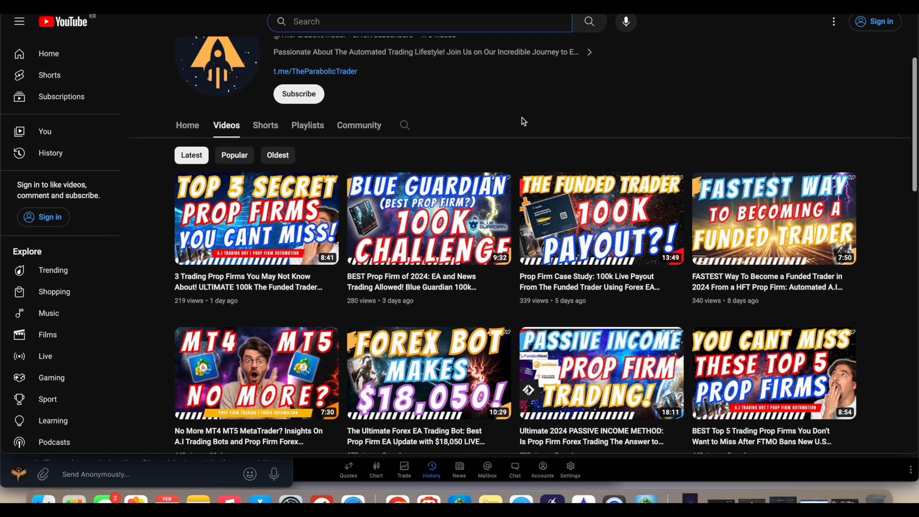